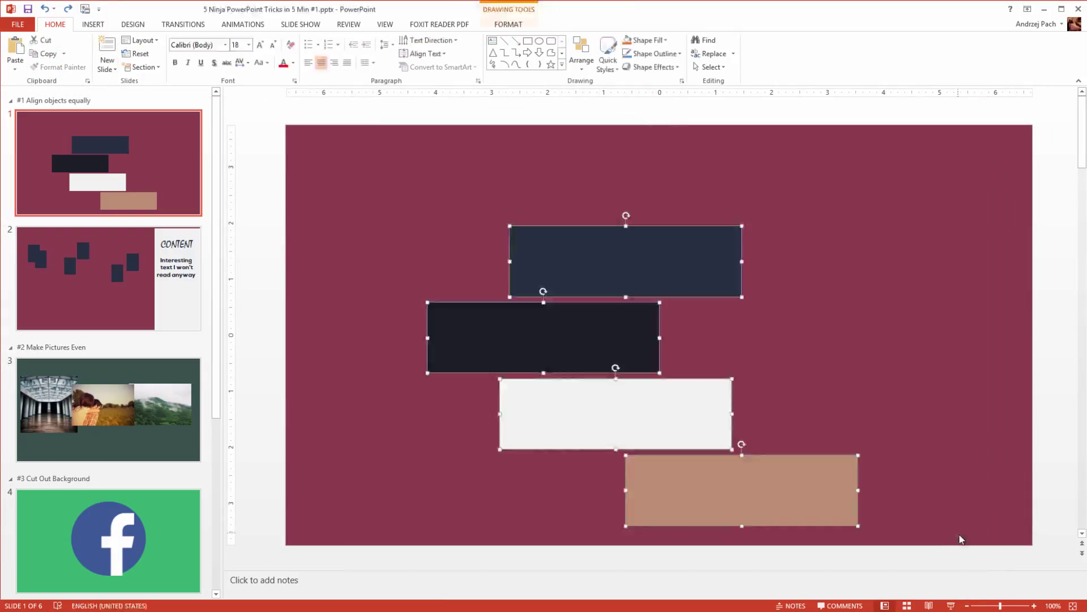
Distribute the four rectangles vertically, aligned to the slide, so their spacing is even.
{"action": "left_click", "coordinate": [507, 24]}
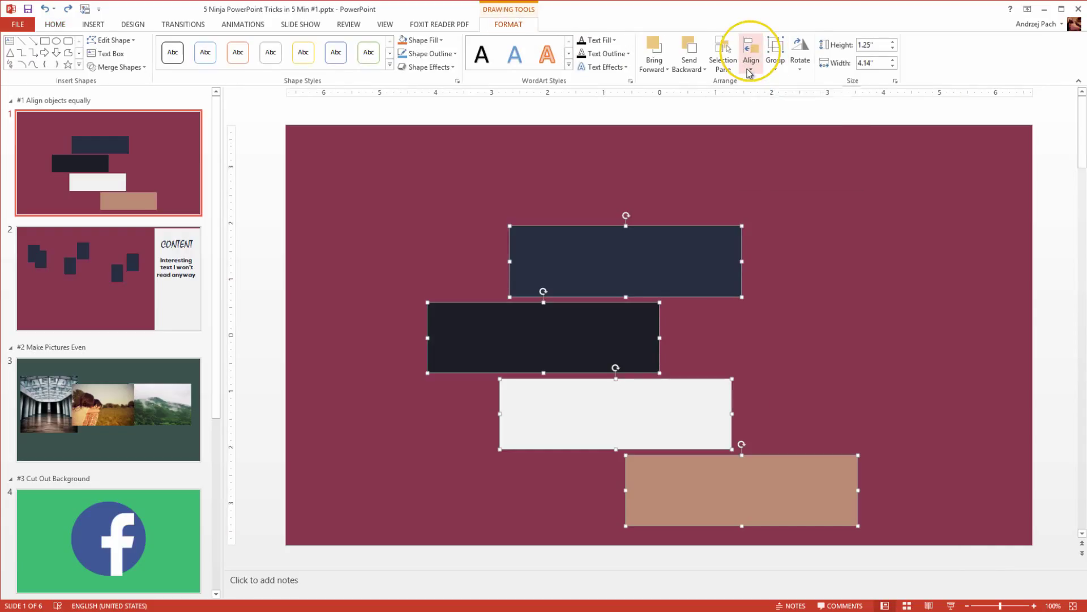
{"action": "left_click", "coordinate": [750, 47]}
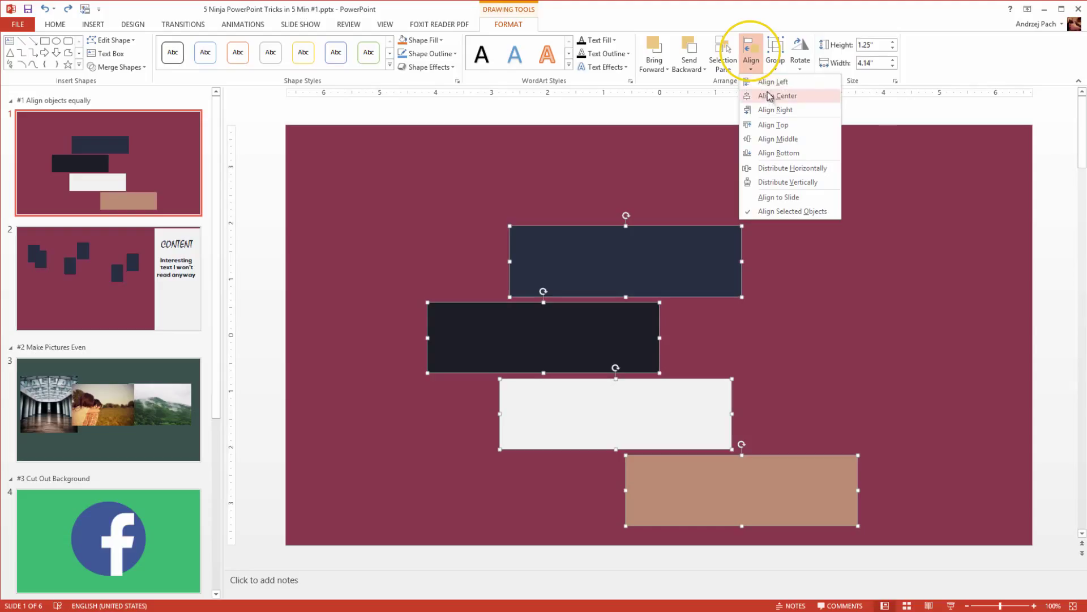
{"action": "mouse_move", "coordinate": [785, 122]}
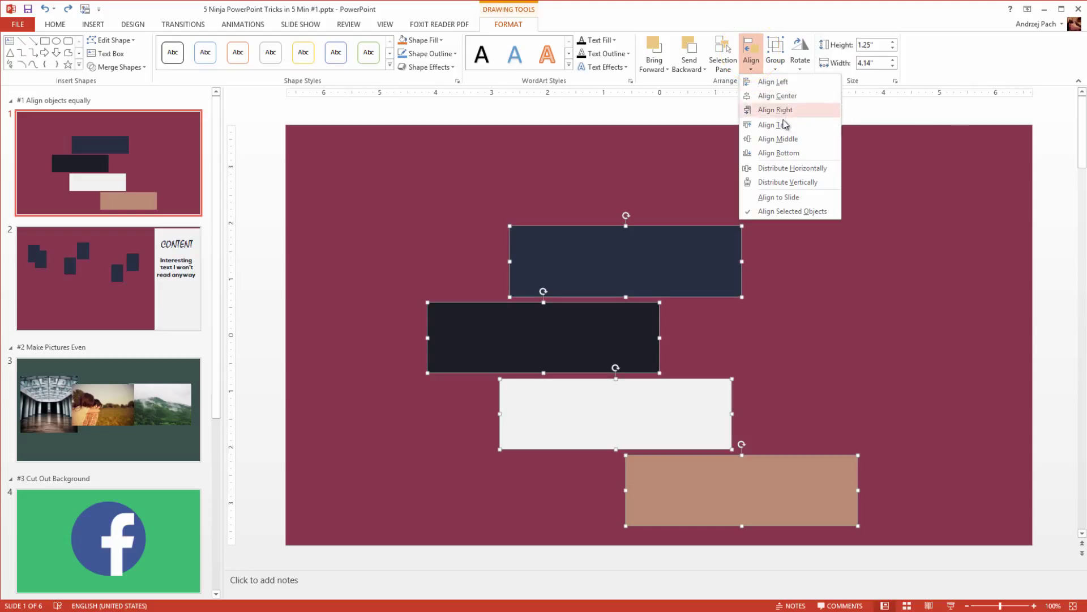
{"action": "mouse_move", "coordinate": [789, 95]}
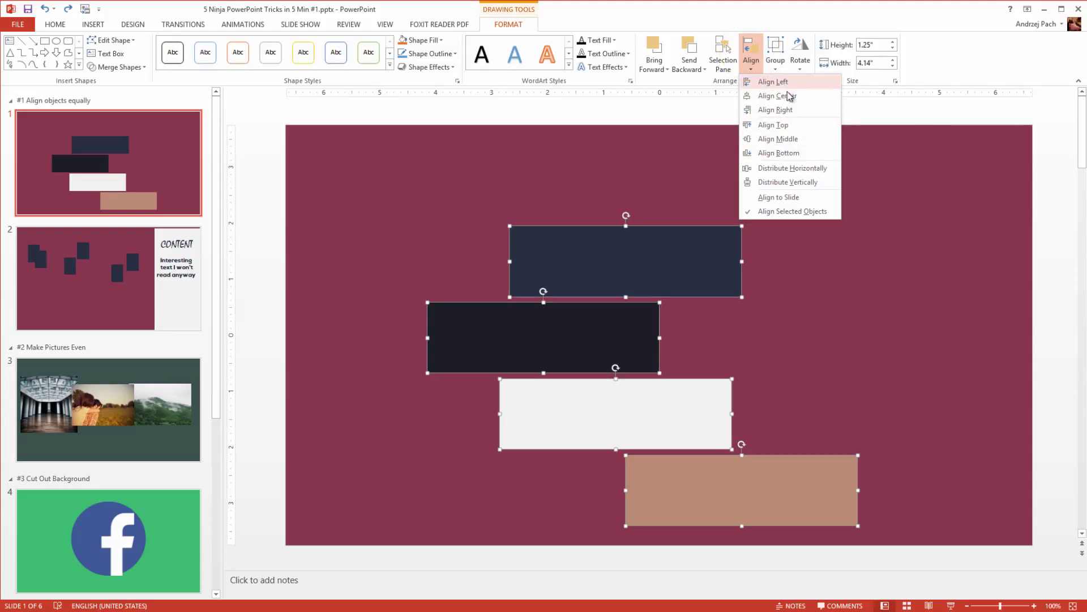
{"action": "mouse_move", "coordinate": [781, 102]}
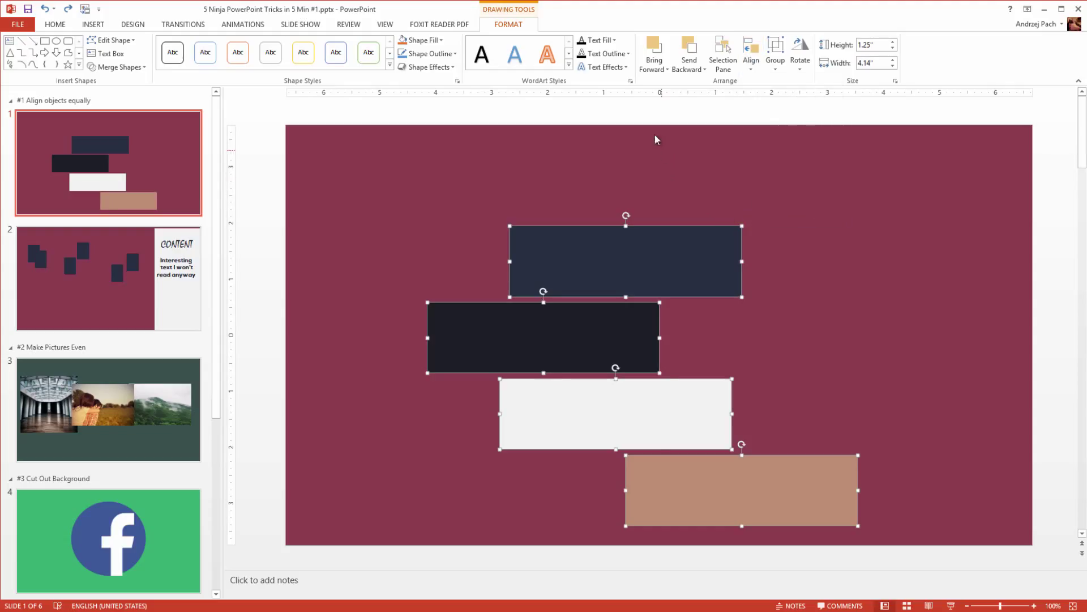
{"action": "left_click", "coordinate": [750, 51]}
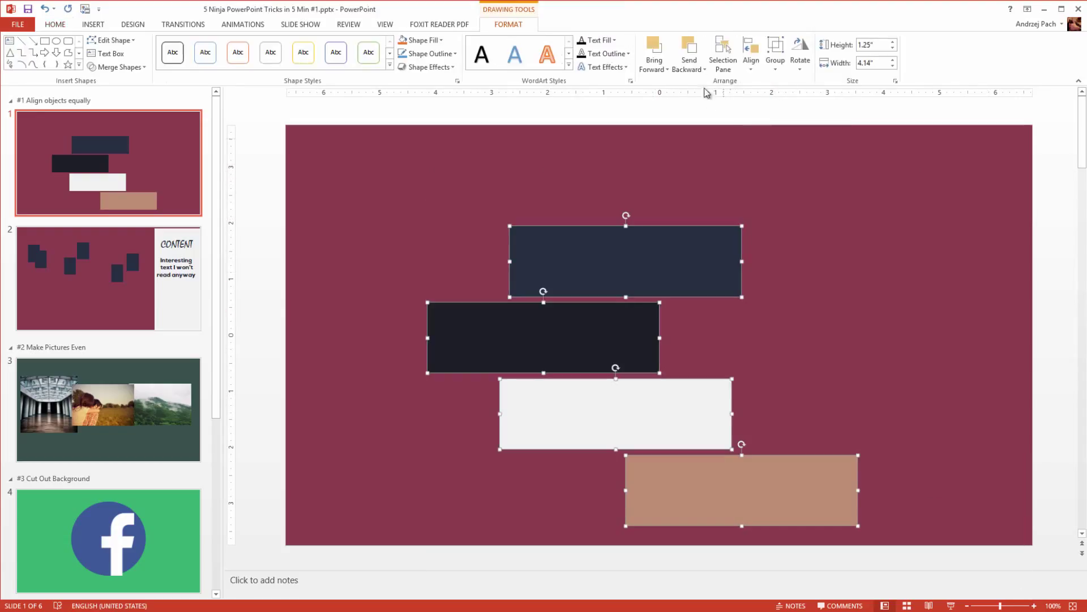
{"action": "left_click", "coordinate": [750, 50]}
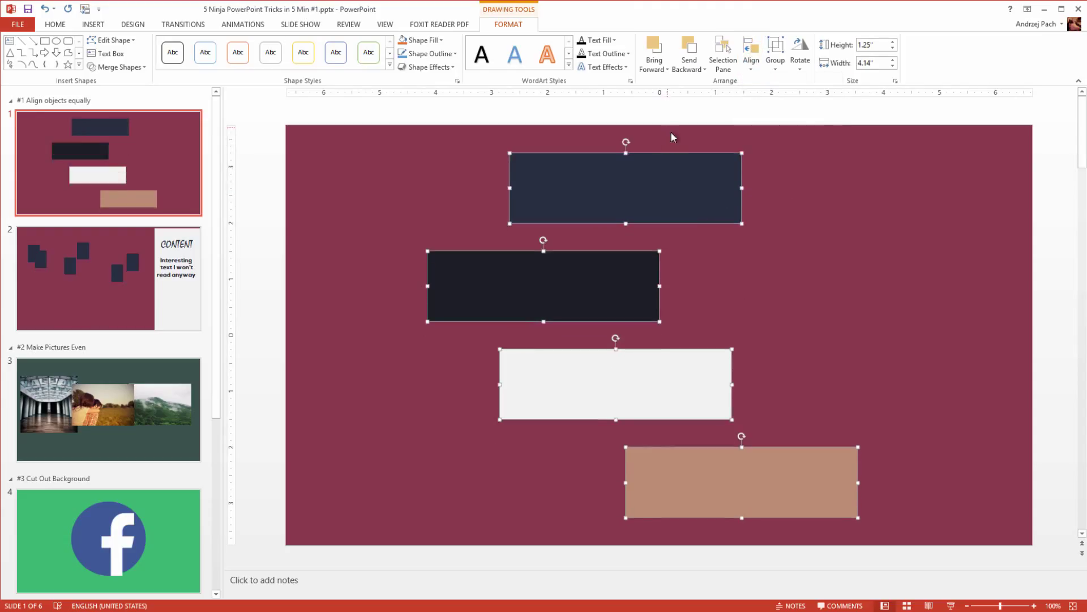
{"action": "mouse_move", "coordinate": [94, 282]}
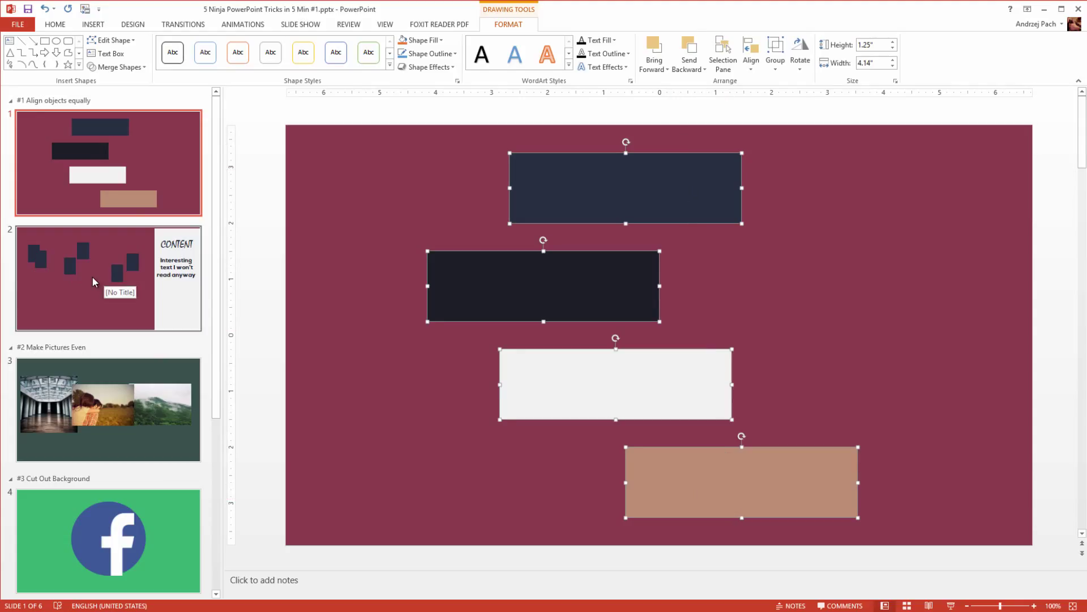
On slide 2, distribute the six rectangles horizontally and align their tops into one row.
{"action": "left_click", "coordinate": [107, 279]}
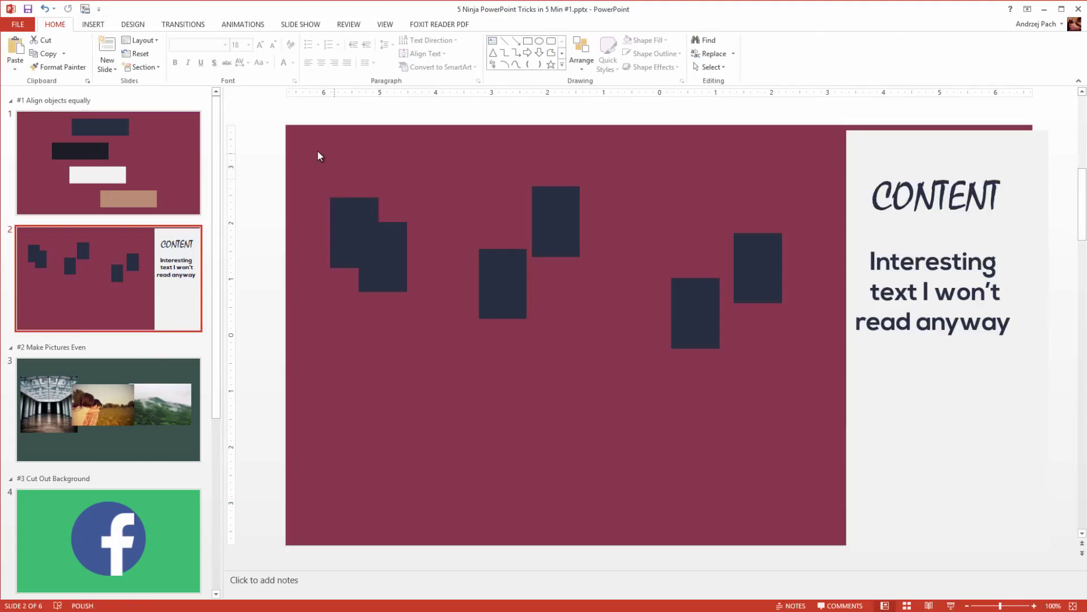
{"action": "mouse_move", "coordinate": [685, 197]}
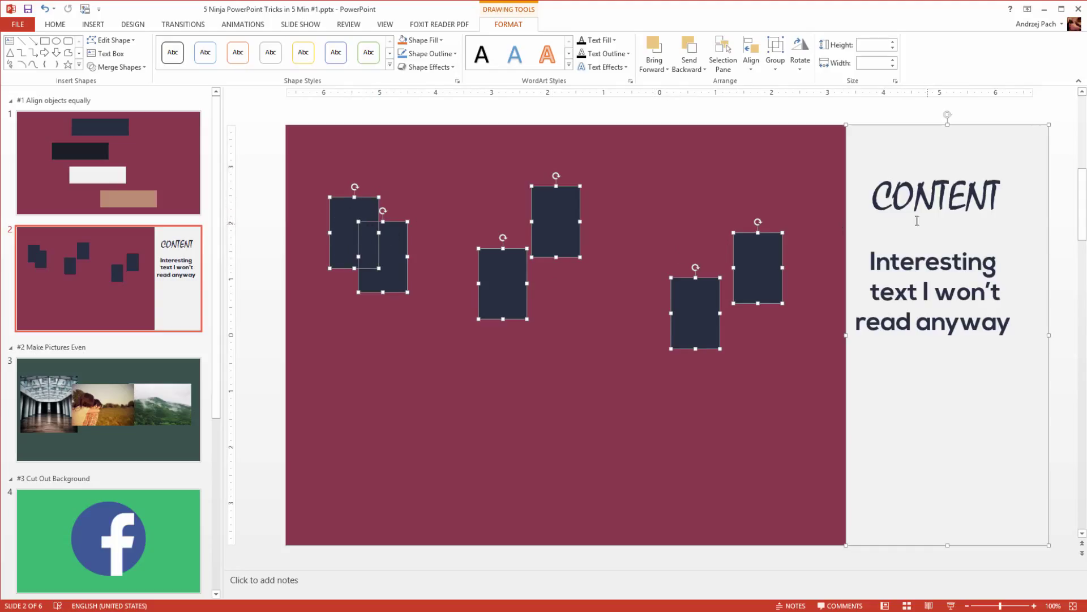
{"action": "left_click", "coordinate": [751, 51]}
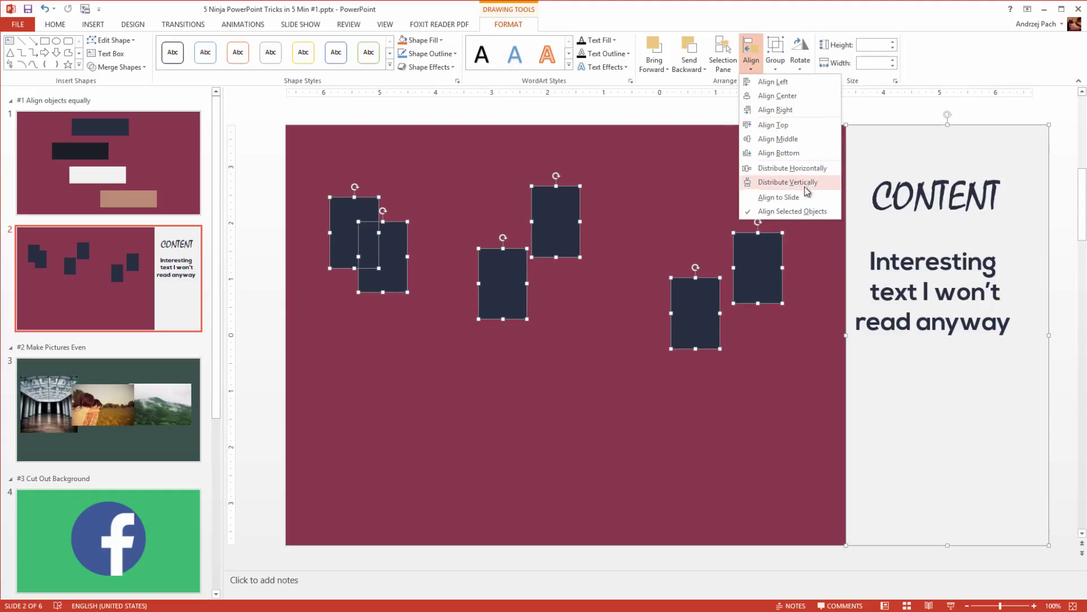
{"action": "left_click", "coordinate": [787, 181]}
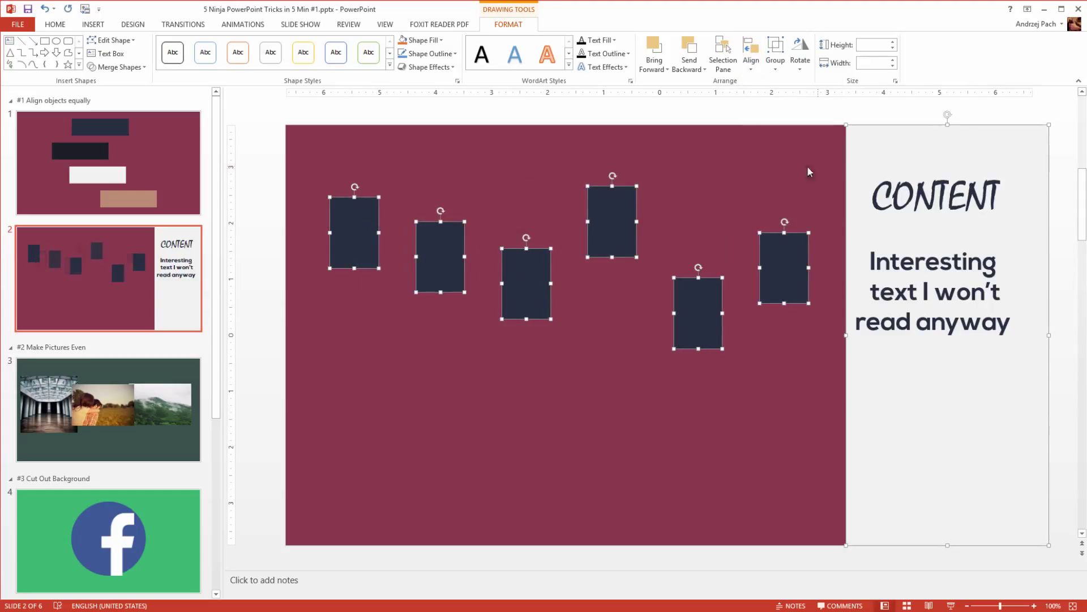
{"action": "left_click", "coordinate": [749, 51]}
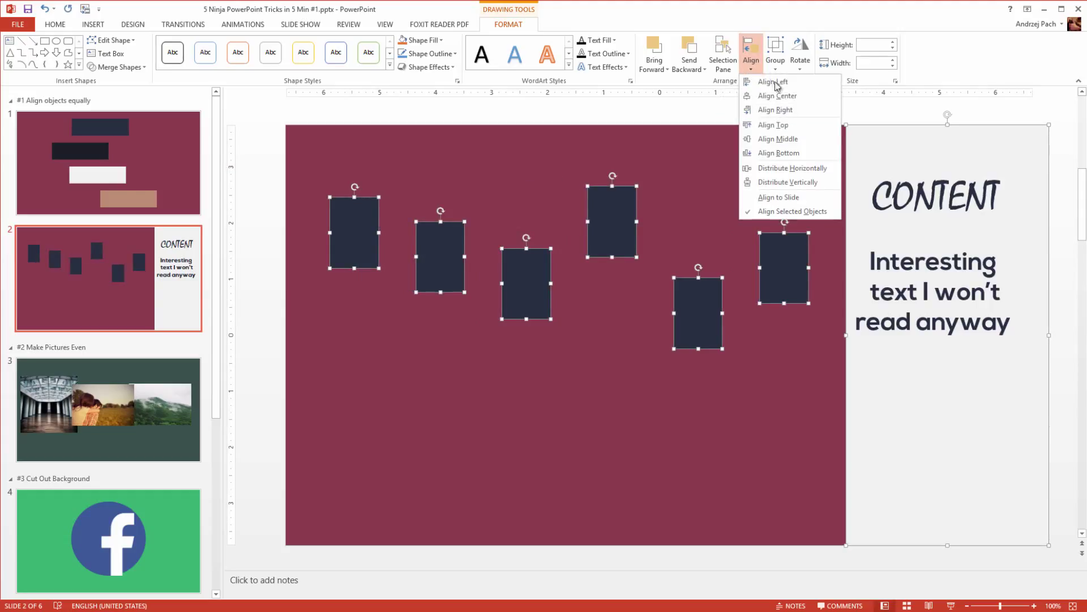
{"action": "left_click", "coordinate": [777, 138]}
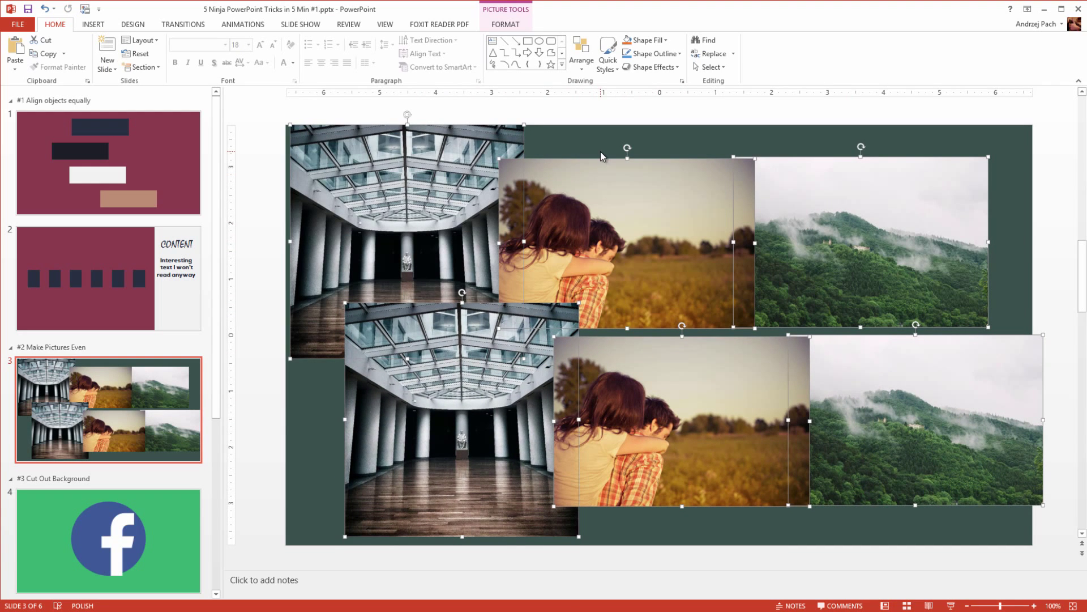
{"action": "mouse_move", "coordinate": [505, 7]}
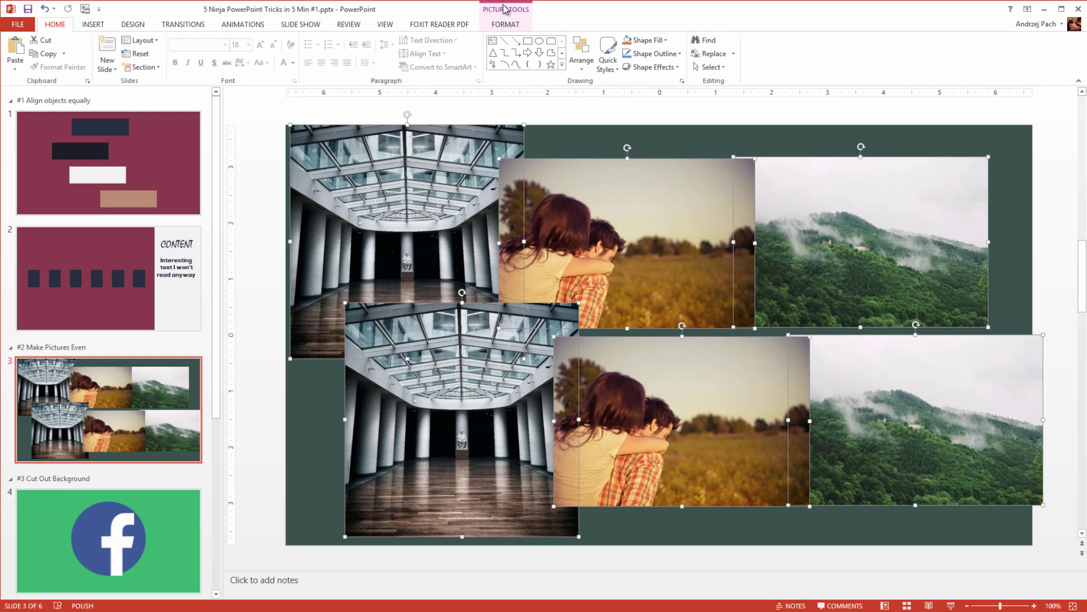
Convert the six selected pictures into a Picture Caption List layout.
{"action": "left_click", "coordinate": [521, 25]}
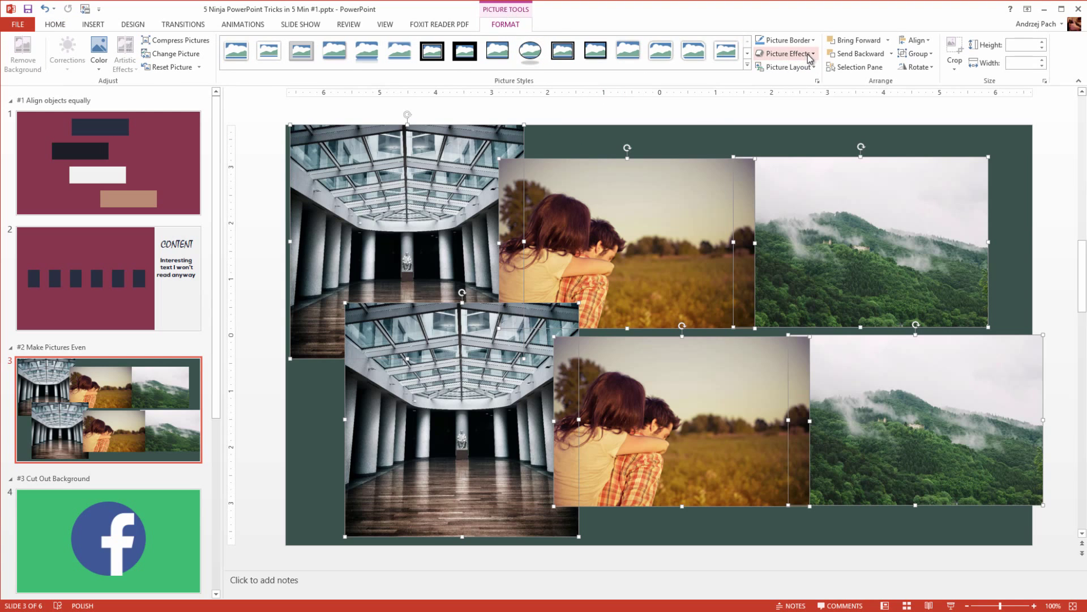
{"action": "left_click", "coordinate": [790, 66]}
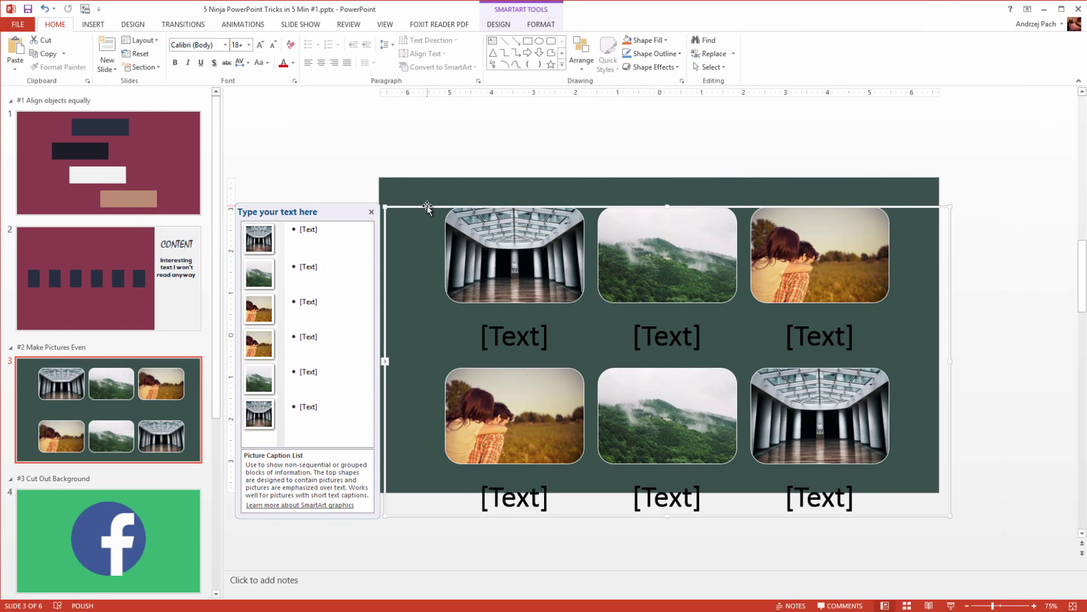
Ungroup the SmartArt picture grid into separate pictures.
{"action": "right_click", "coordinate": [428, 206]}
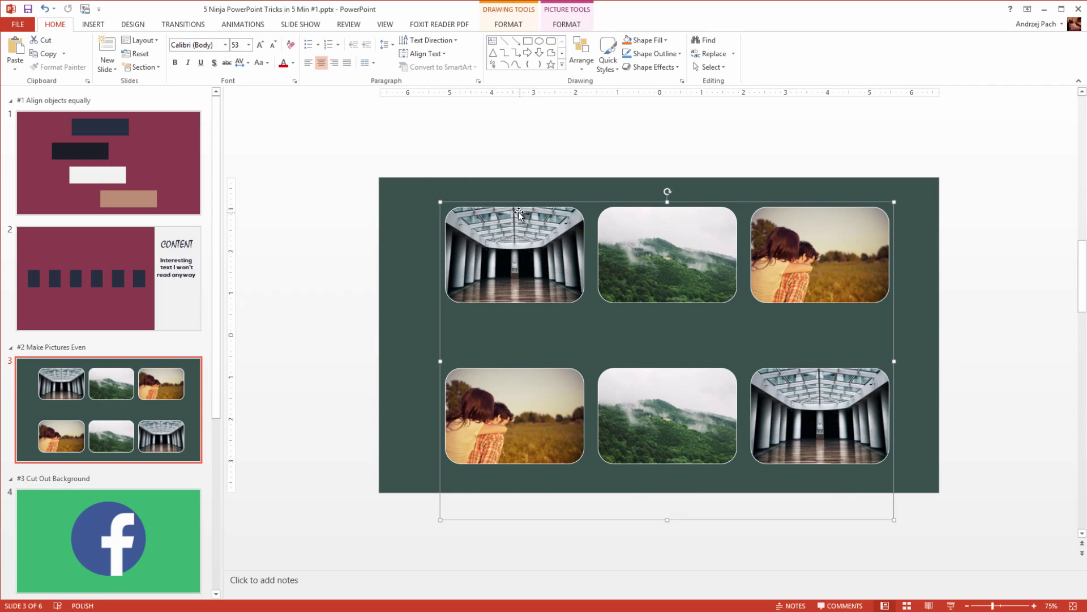
{"action": "right_click", "coordinate": [519, 213]}
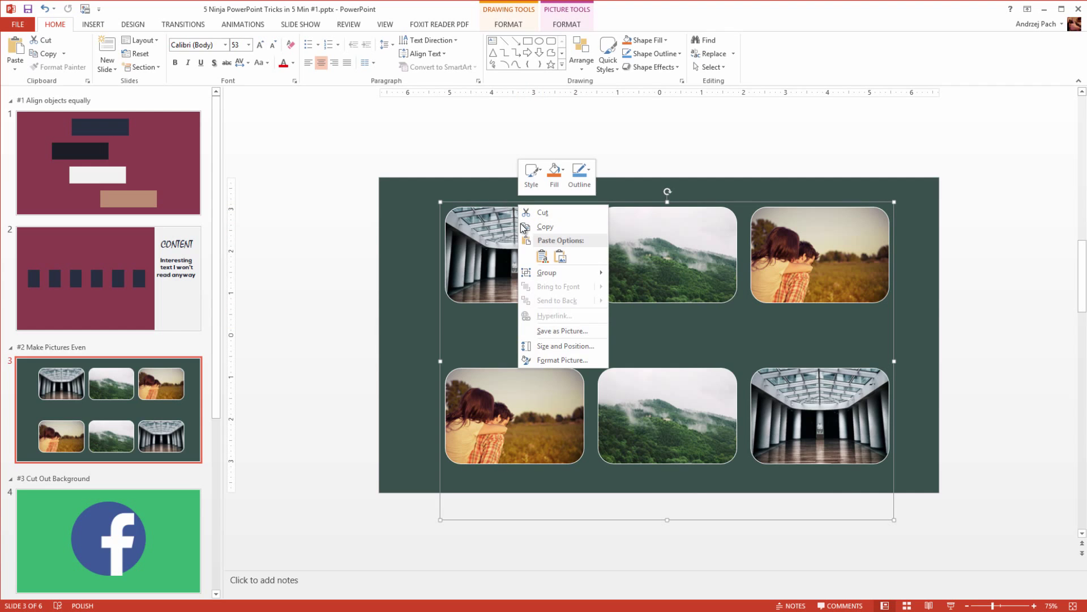
{"action": "left_click", "coordinate": [442, 278]}
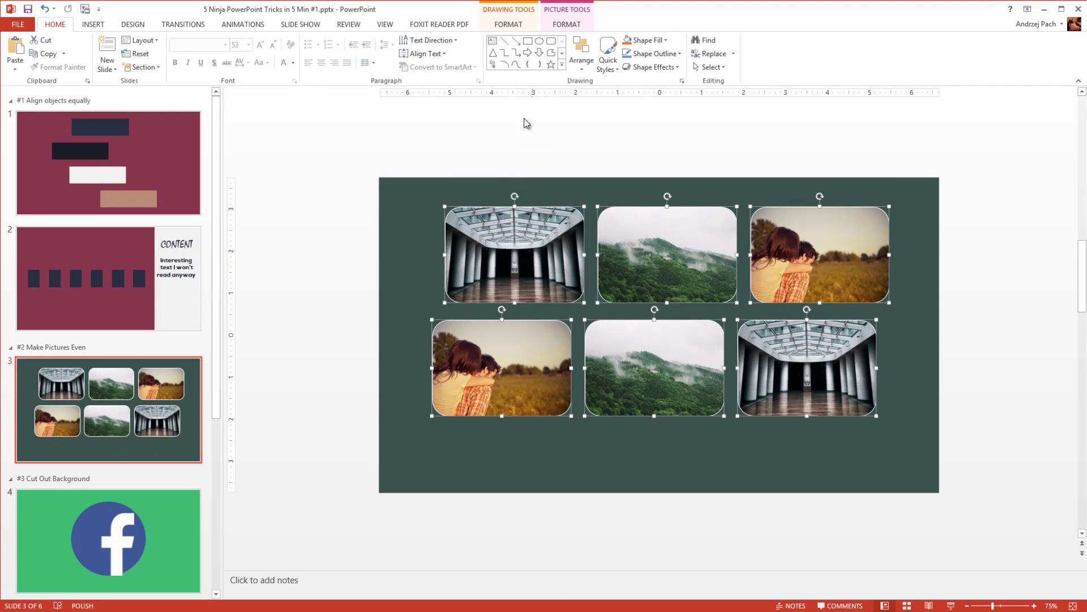
Change the pictures back to plain rectangle shapes and move on to slide 4.
{"action": "left_click", "coordinate": [508, 24]}
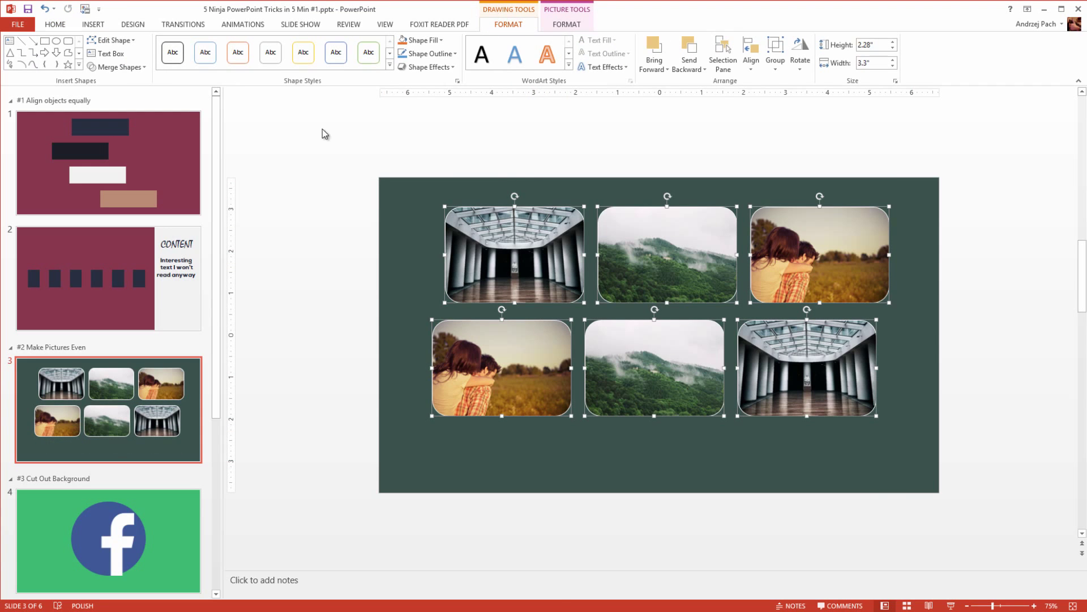
{"action": "left_click", "coordinate": [113, 41]}
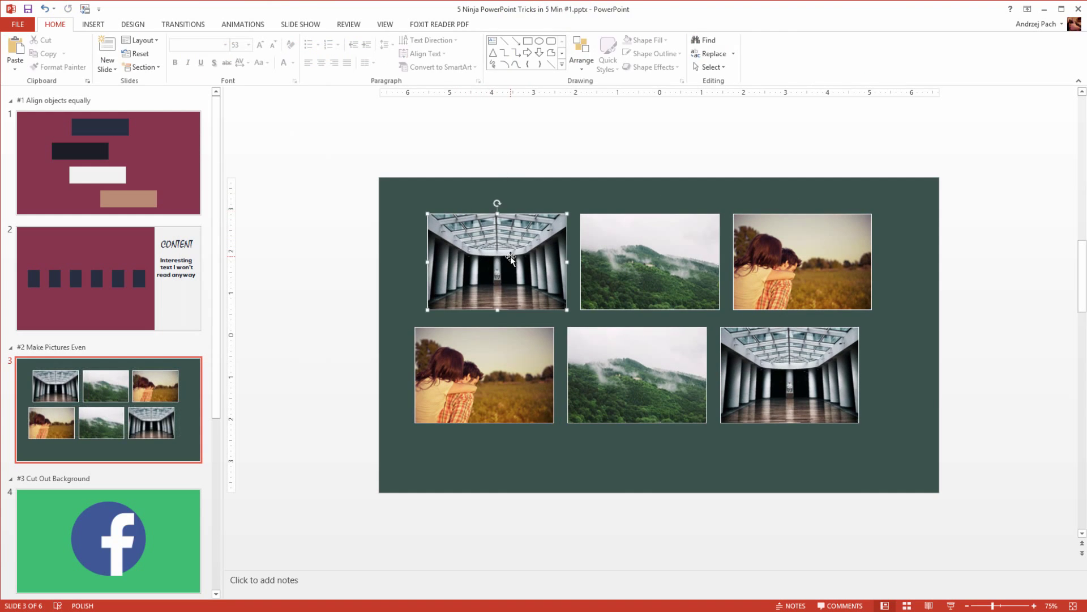
{"action": "left_click", "coordinate": [427, 53]}
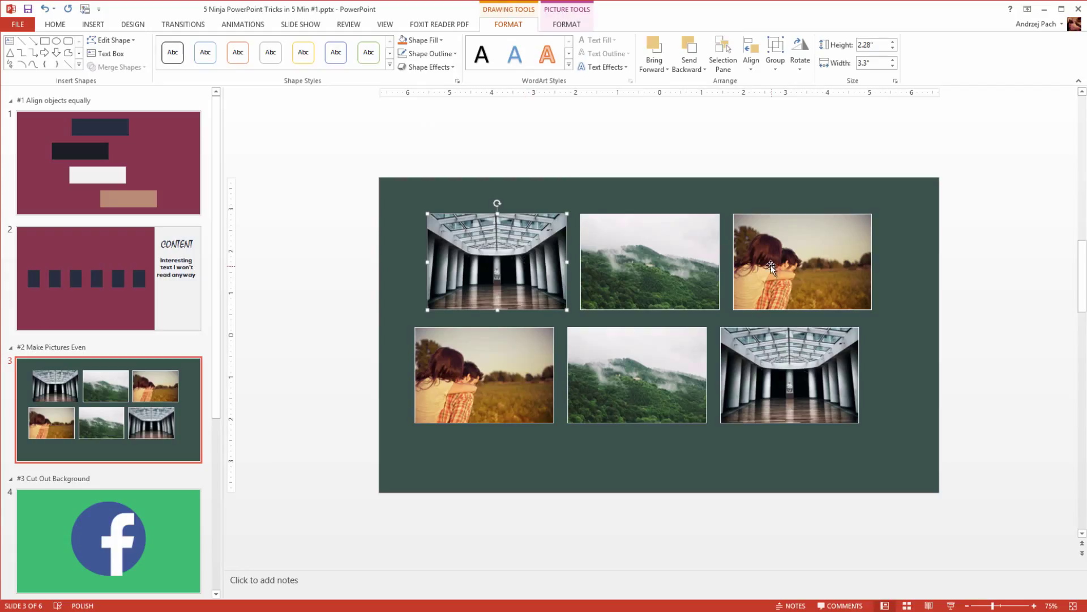
{"action": "left_click", "coordinate": [109, 540]}
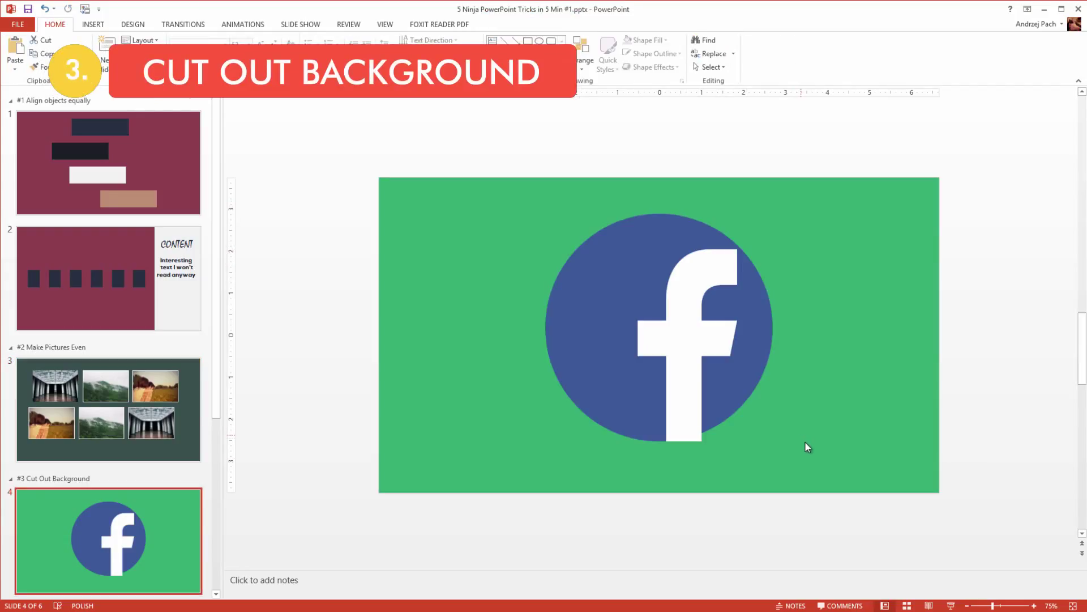
Start Background Removal on the Facebook logo picture.
{"action": "left_click", "coordinate": [647, 334]}
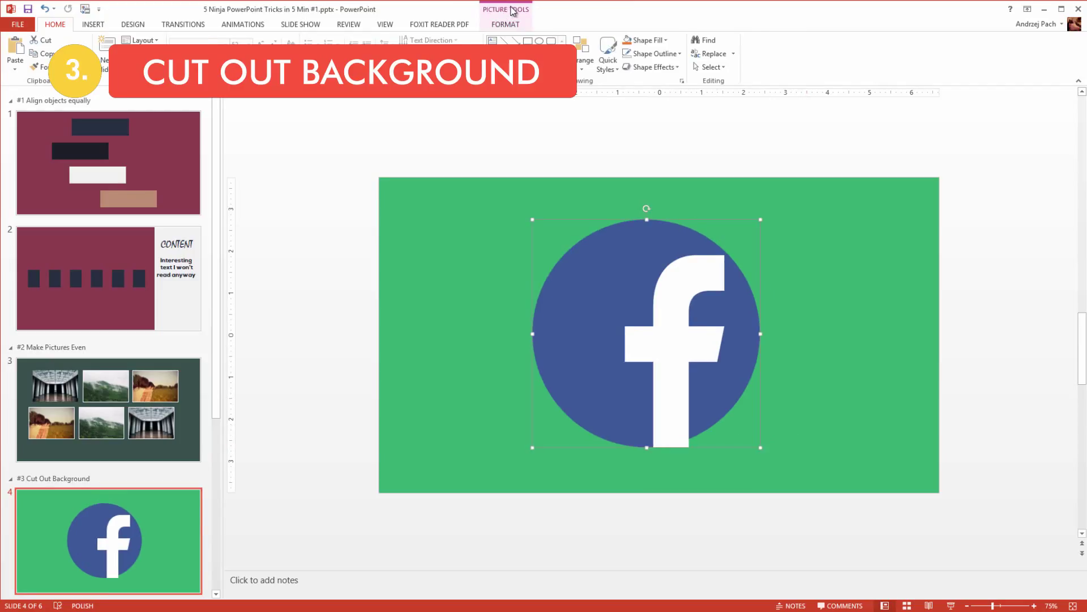
{"action": "left_click", "coordinate": [506, 25]}
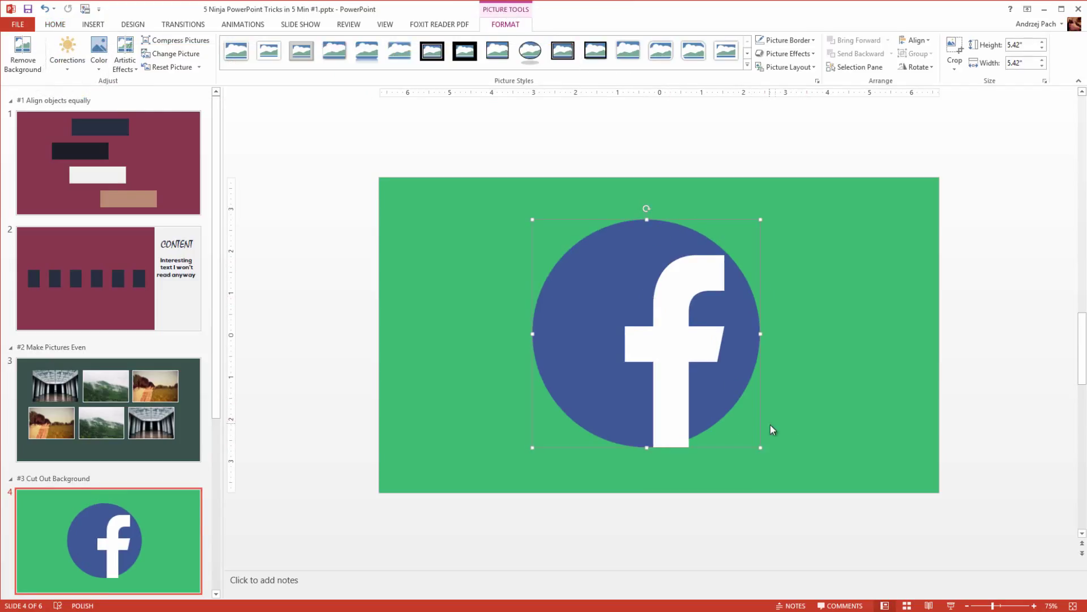
{"action": "mouse_move", "coordinate": [135, 207]}
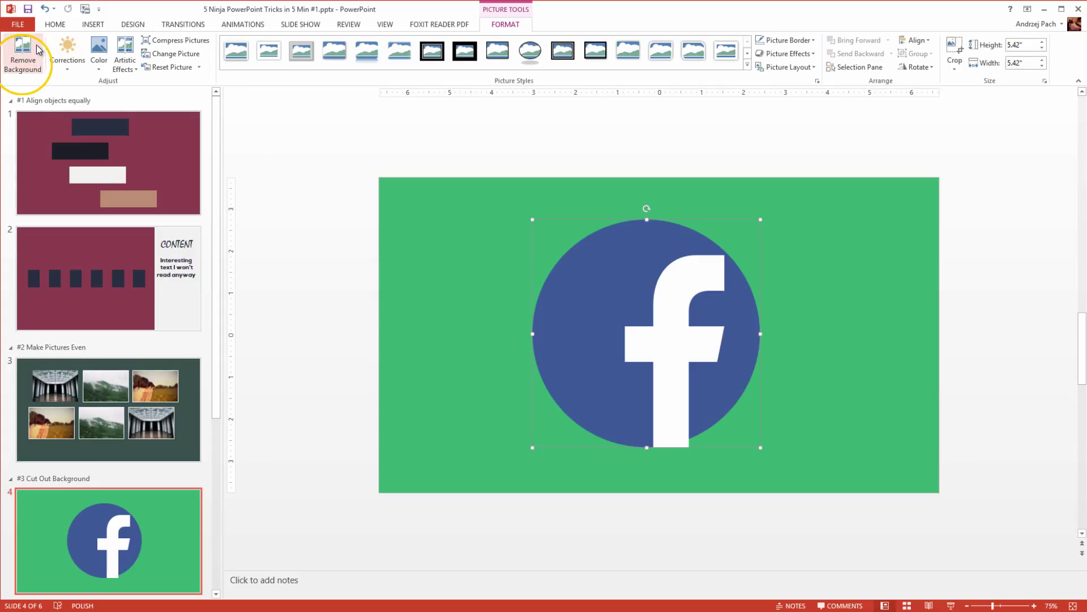
{"action": "left_click", "coordinate": [23, 51]}
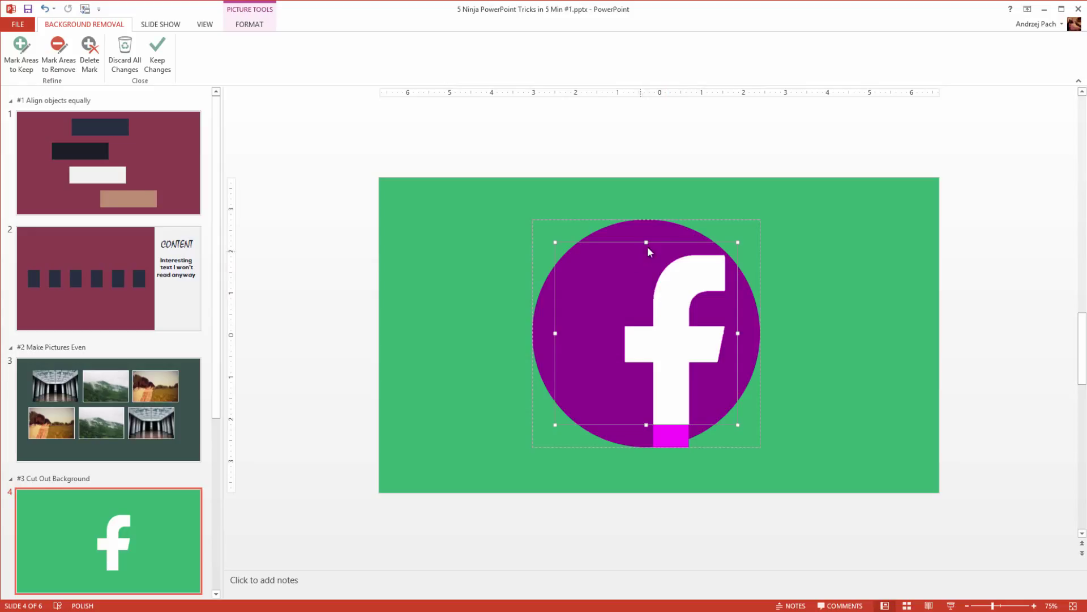
{"action": "mouse_move", "coordinate": [625, 266]}
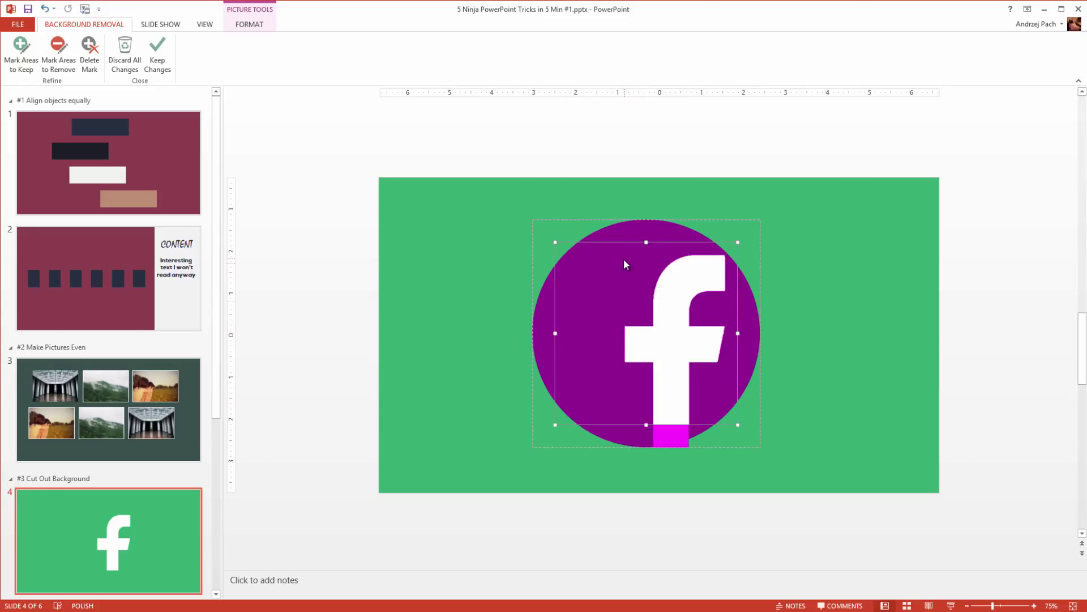
{"action": "mouse_move", "coordinate": [671, 430]}
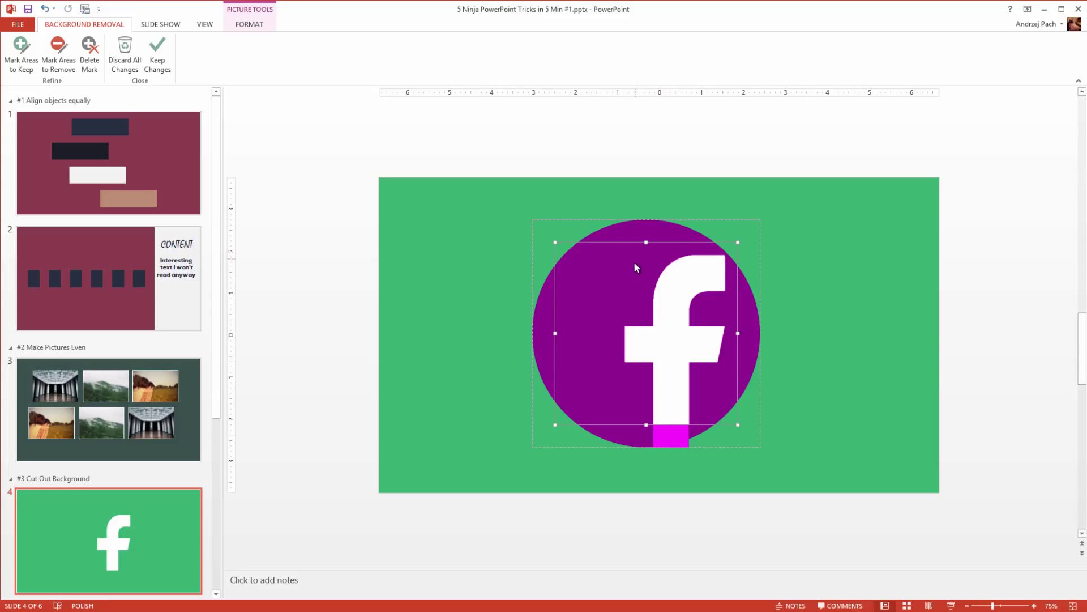
{"action": "mouse_move", "coordinate": [668, 440]}
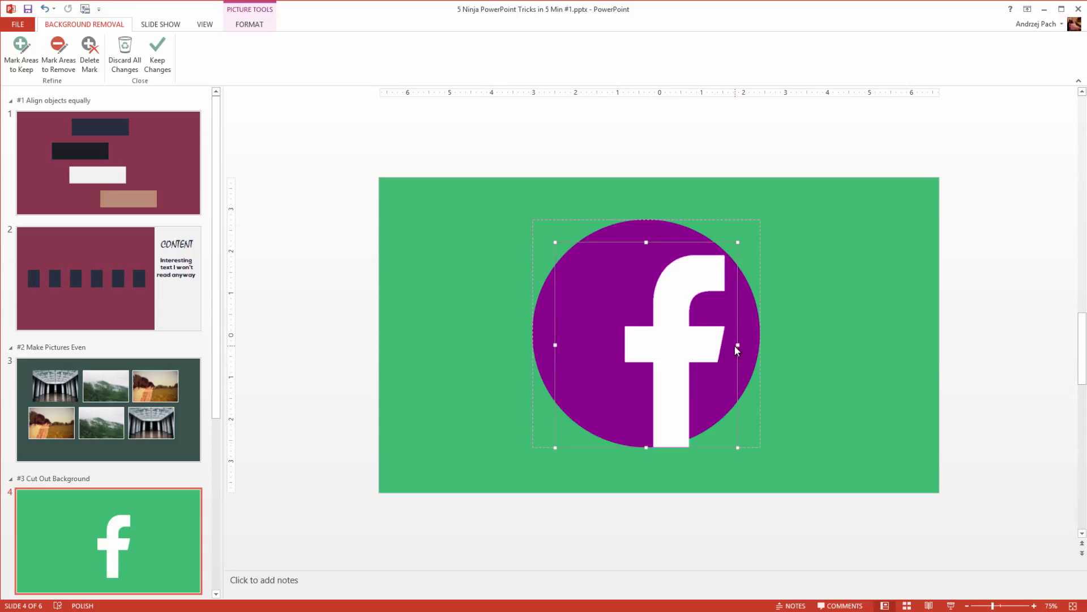
{"action": "mouse_move", "coordinate": [734, 312]}
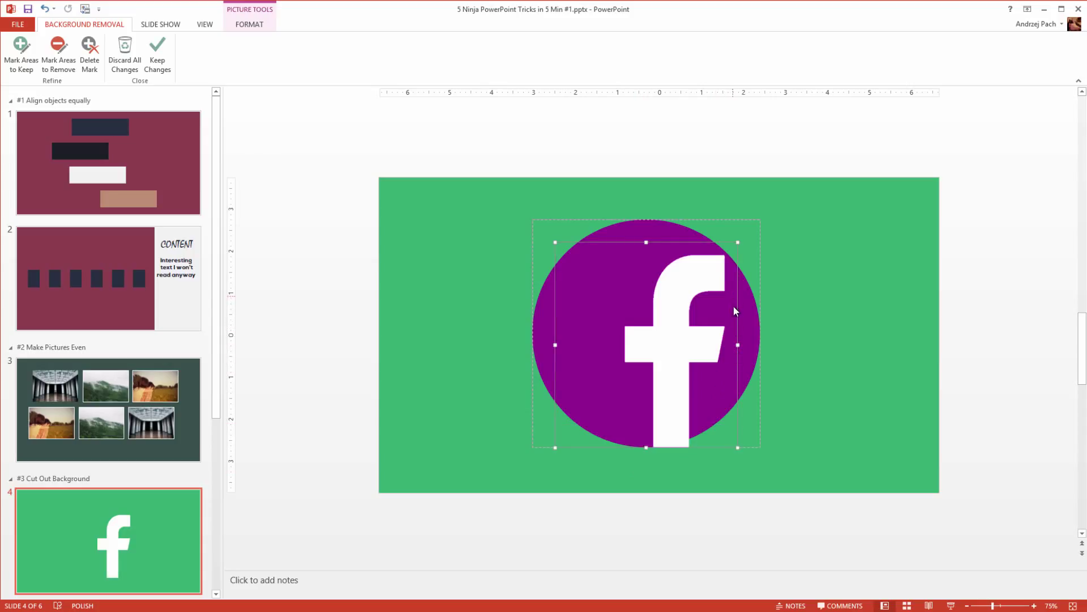
Mark the white f to keep and apply the background removal, cutting away the purple.
{"action": "left_click", "coordinate": [57, 51]}
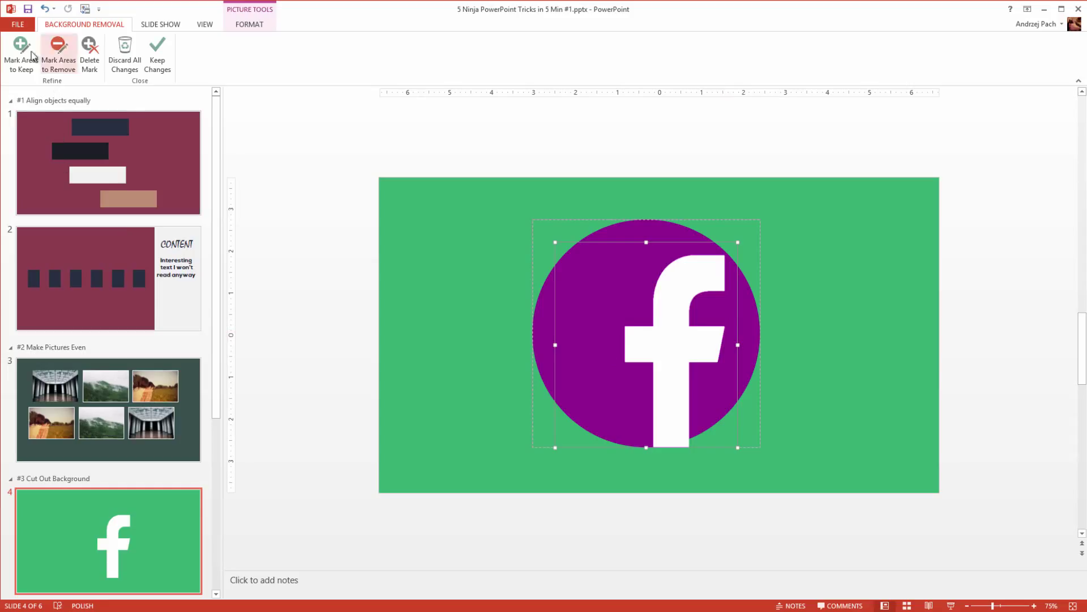
{"action": "left_click", "coordinate": [20, 46]}
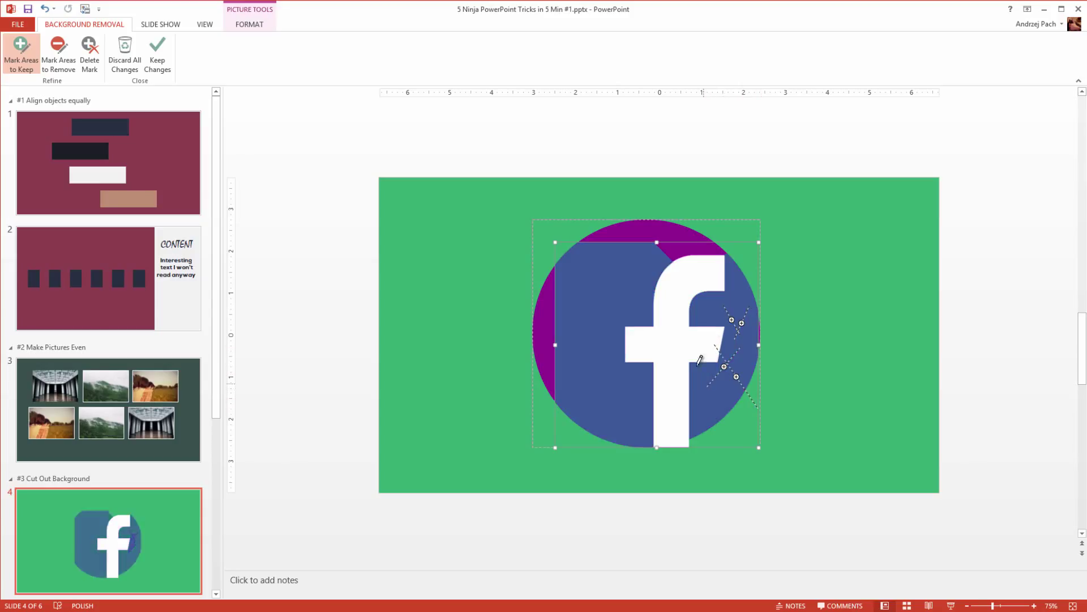
{"action": "mouse_move", "coordinate": [713, 330]}
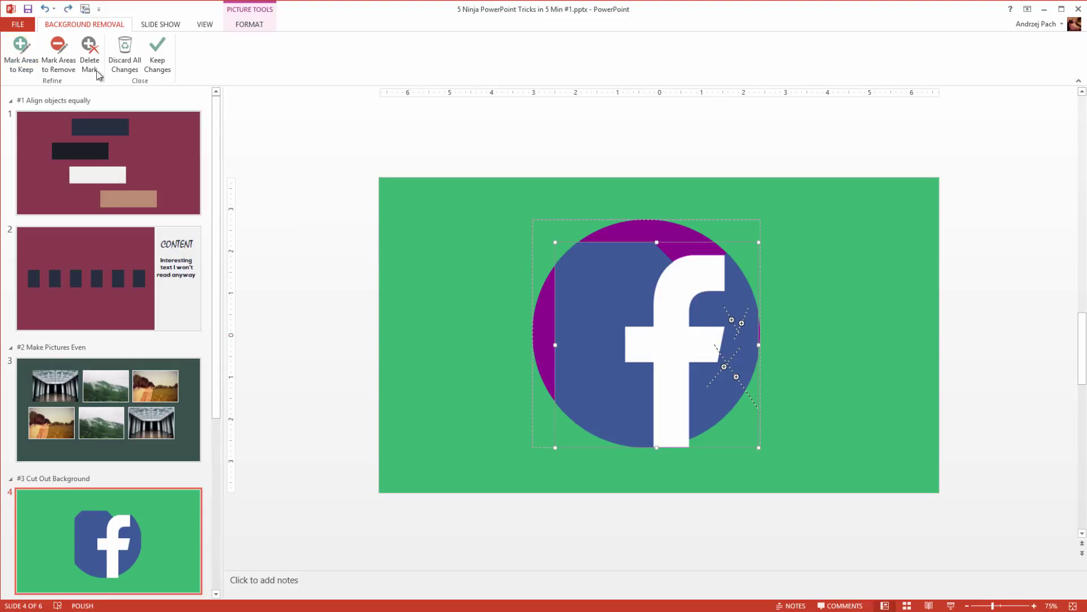
{"action": "left_click", "coordinate": [57, 53]}
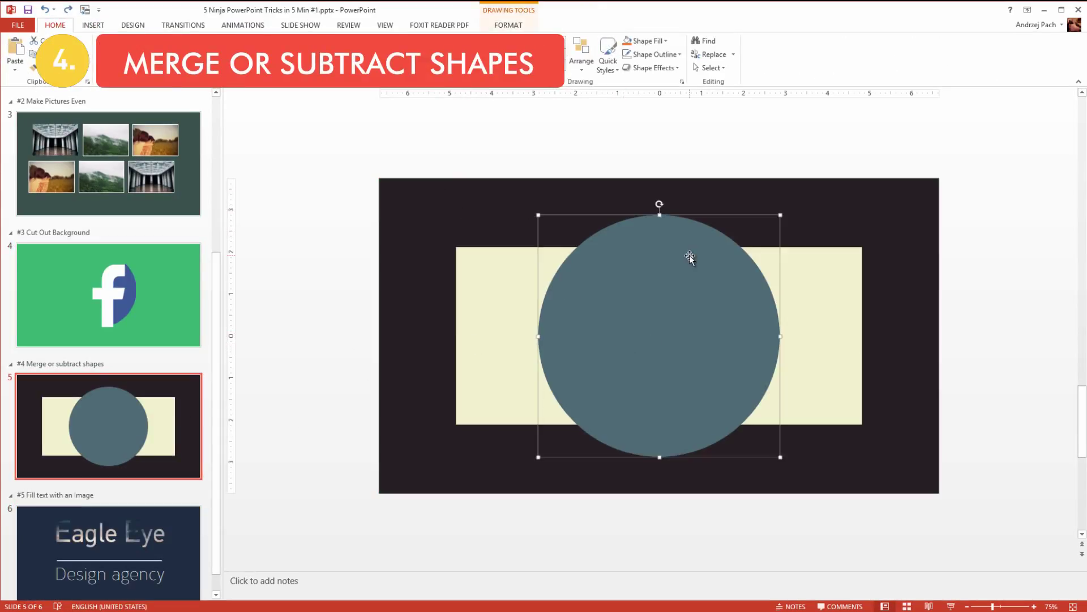
Select the grey circle then the cream rectangle and show the Merge Shapes menu.
{"action": "left_click", "coordinate": [497, 197]}
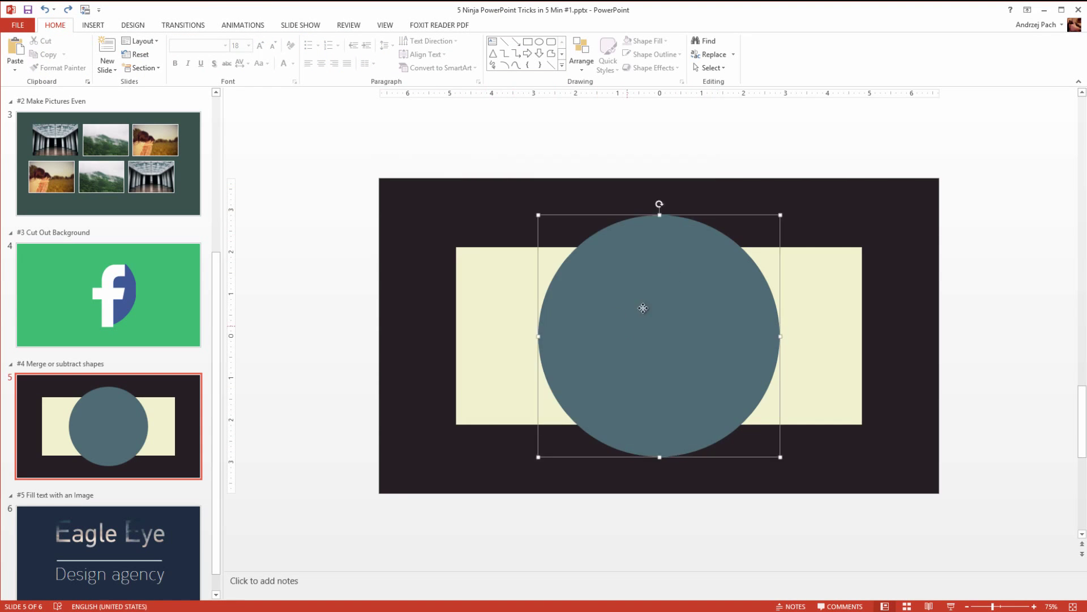
{"action": "left_click", "coordinate": [641, 308]}
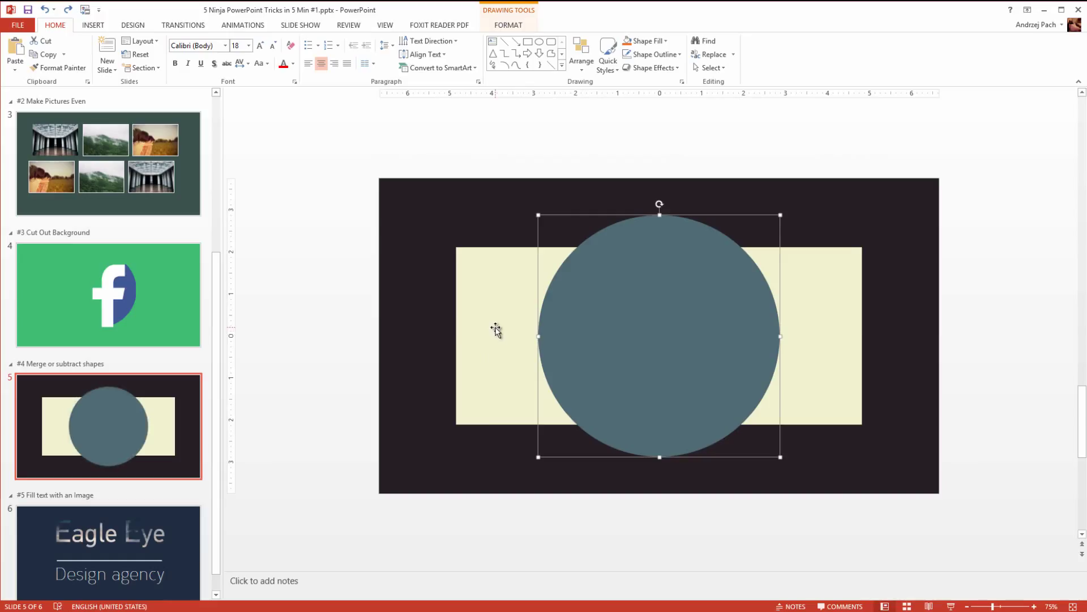
{"action": "left_click", "coordinate": [508, 25]}
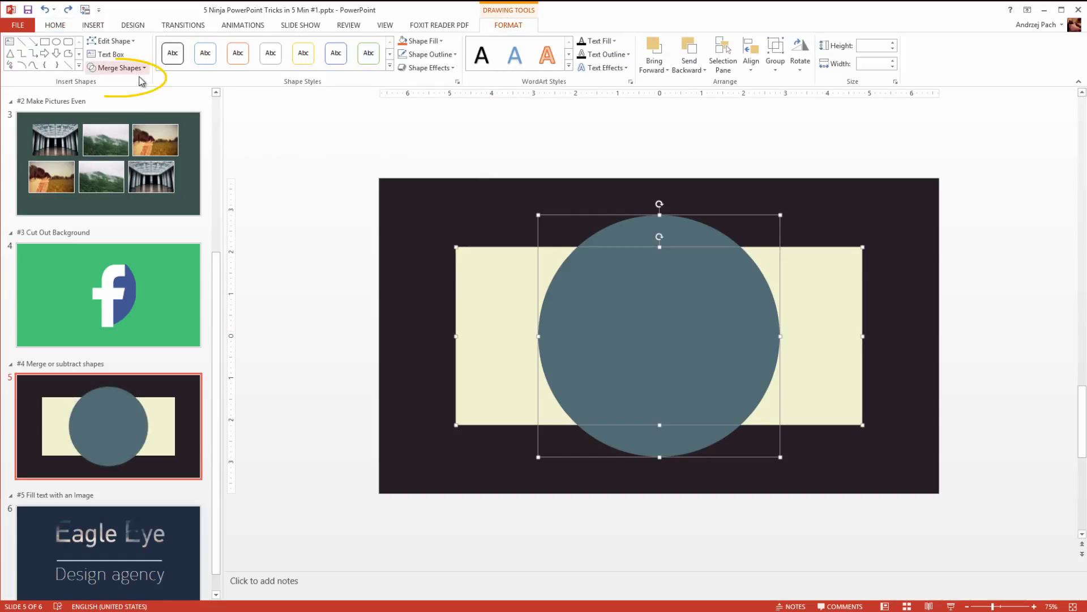
{"action": "left_click", "coordinate": [120, 68]}
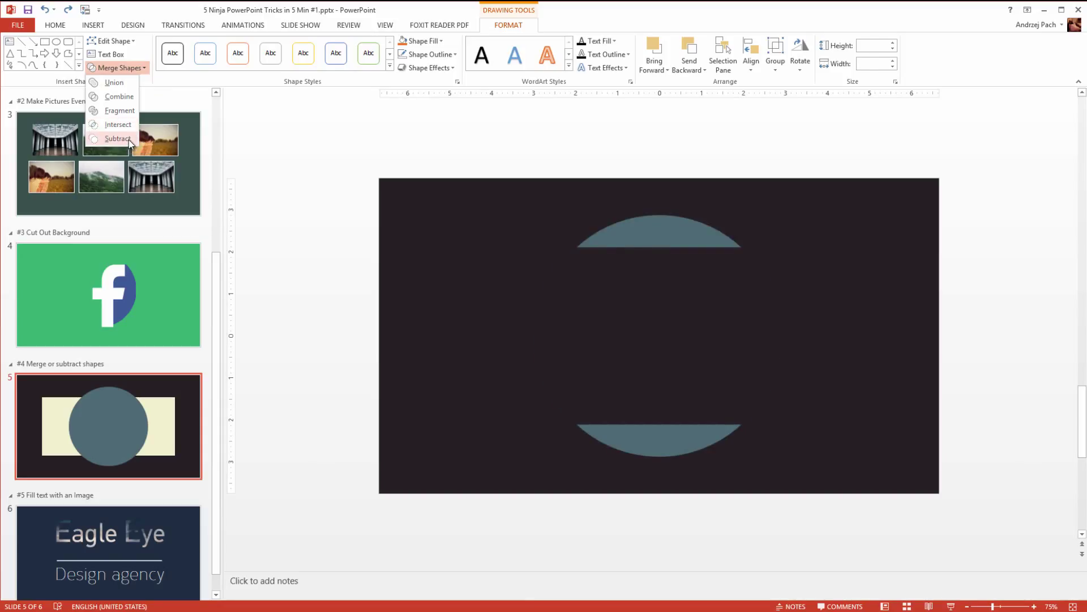
Subtract the circle from the cream rectangle, leaving two curved-edged side pieces.
{"action": "left_click", "coordinate": [114, 139]}
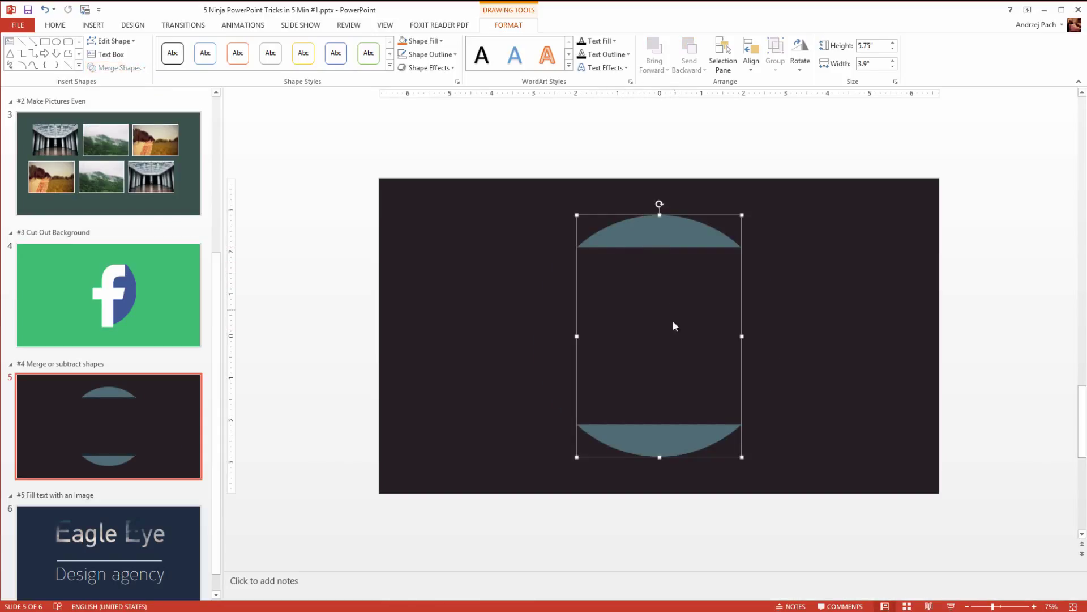
{"action": "mouse_move", "coordinate": [642, 296]}
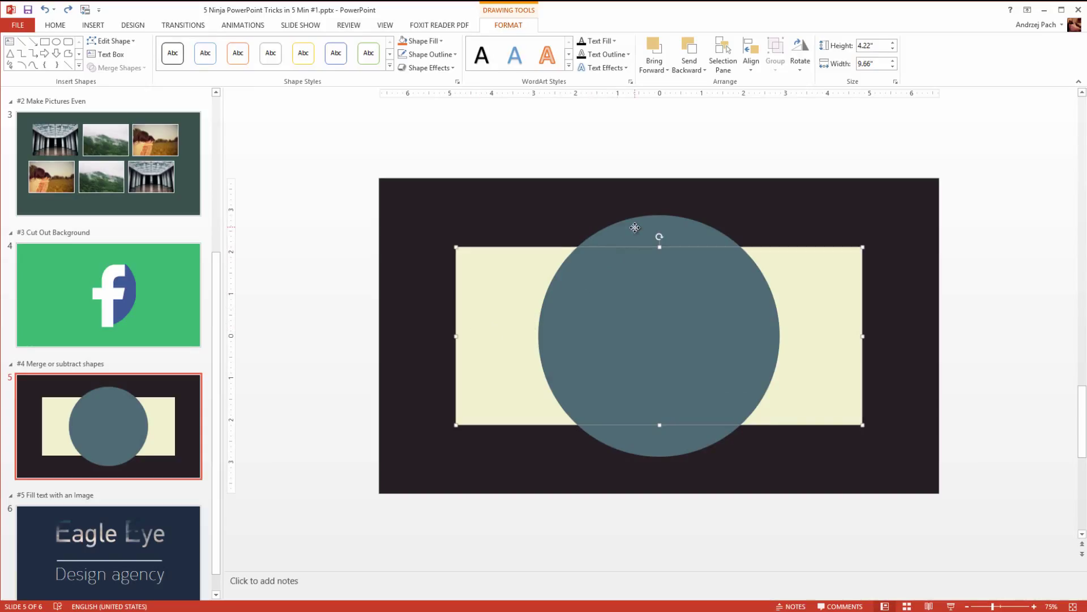
{"action": "left_click", "coordinate": [116, 68]}
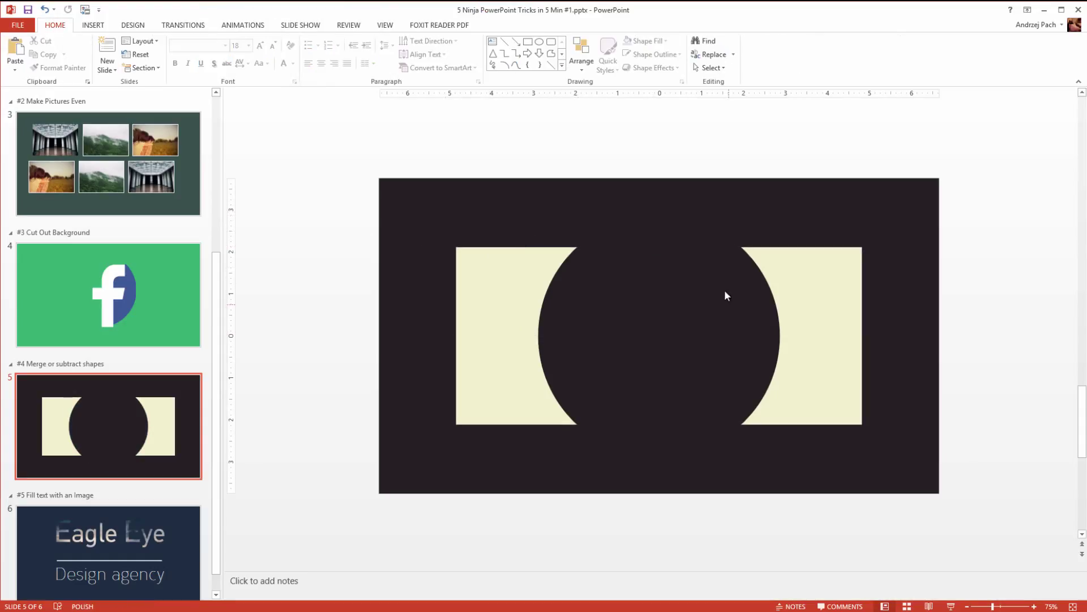
{"action": "mouse_move", "coordinate": [729, 285]}
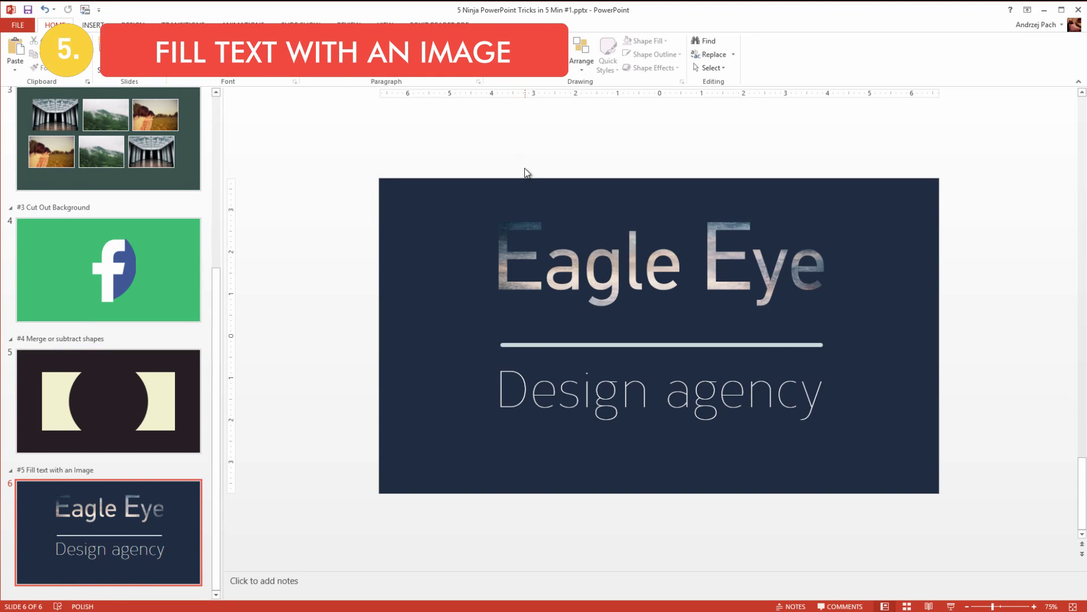
{"action": "mouse_move", "coordinate": [542, 159]}
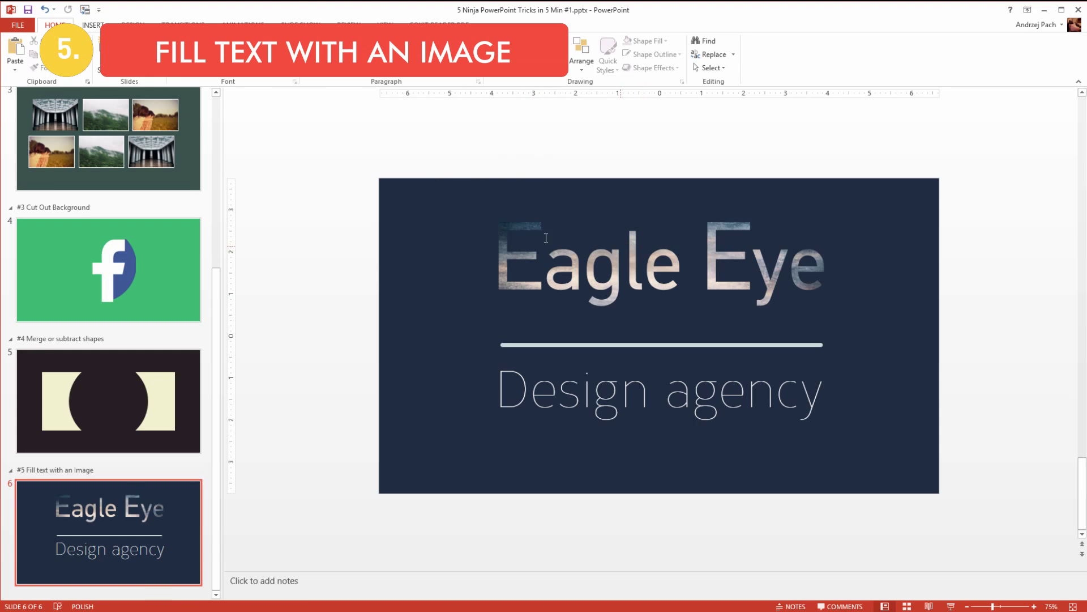
Select the Eagle Eye title on slide 6 and show its shortcut menu.
{"action": "left_click", "coordinate": [659, 262]}
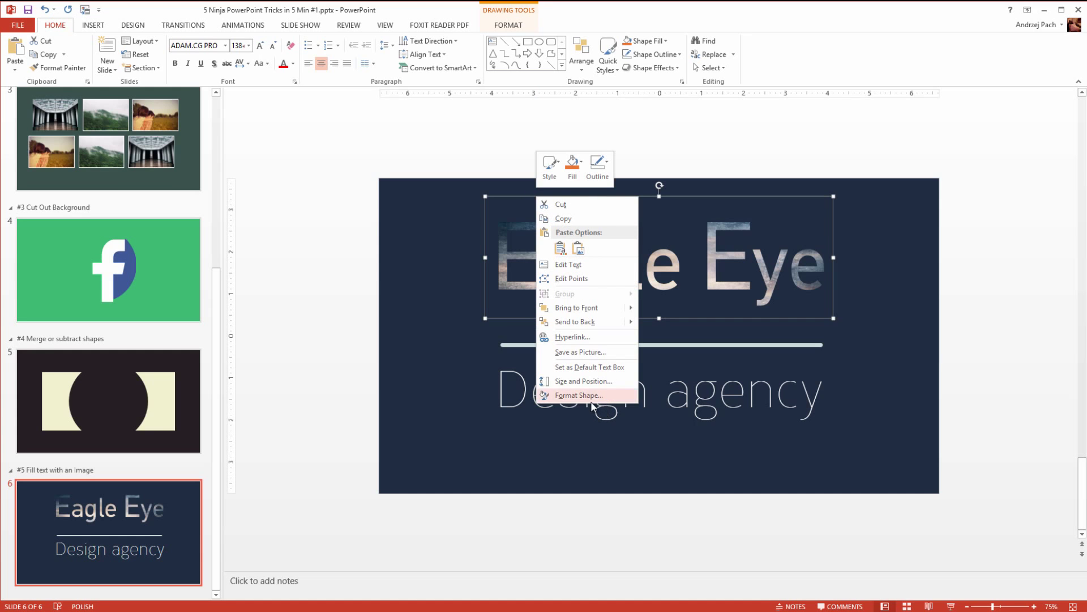
In Format Shape, set the Eagle Eye text fill to Picture or texture fill.
{"action": "left_click", "coordinate": [579, 394]}
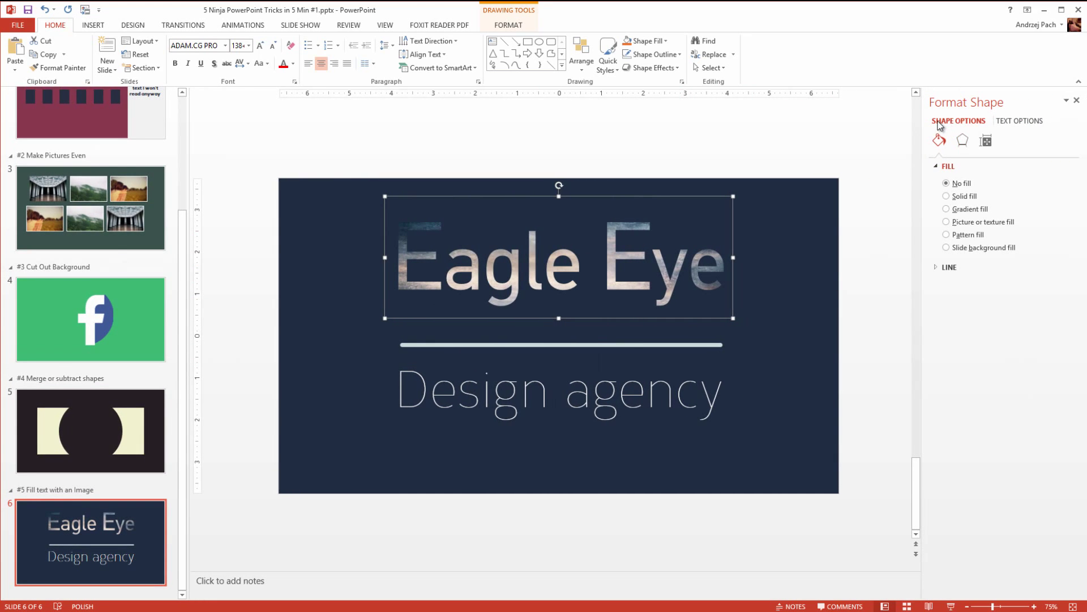
{"action": "mouse_move", "coordinate": [700, 231]}
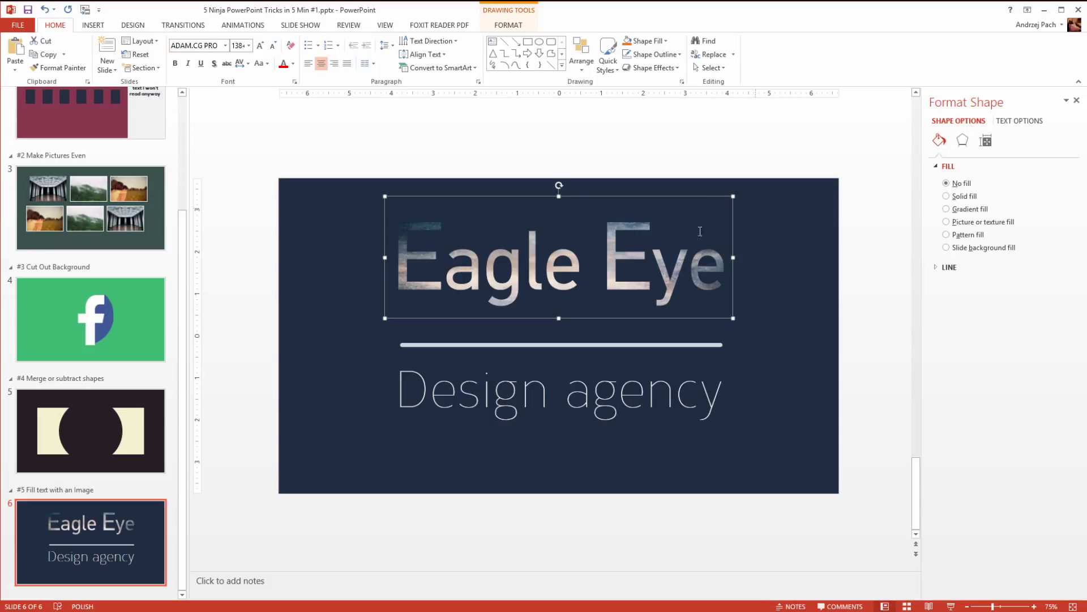
{"action": "mouse_move", "coordinate": [776, 278]}
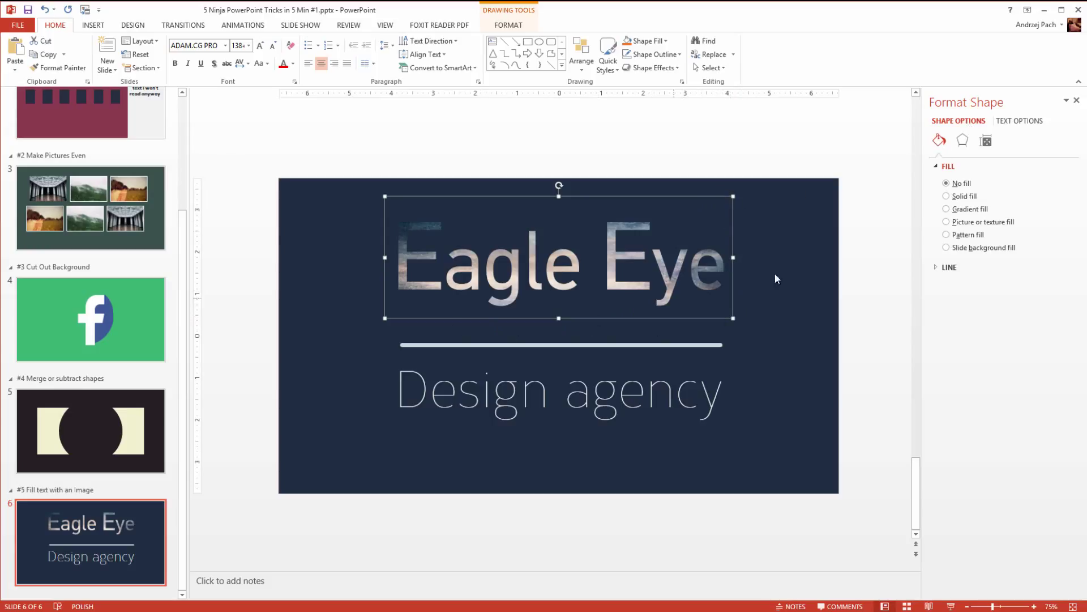
{"action": "left_click", "coordinate": [1020, 120]}
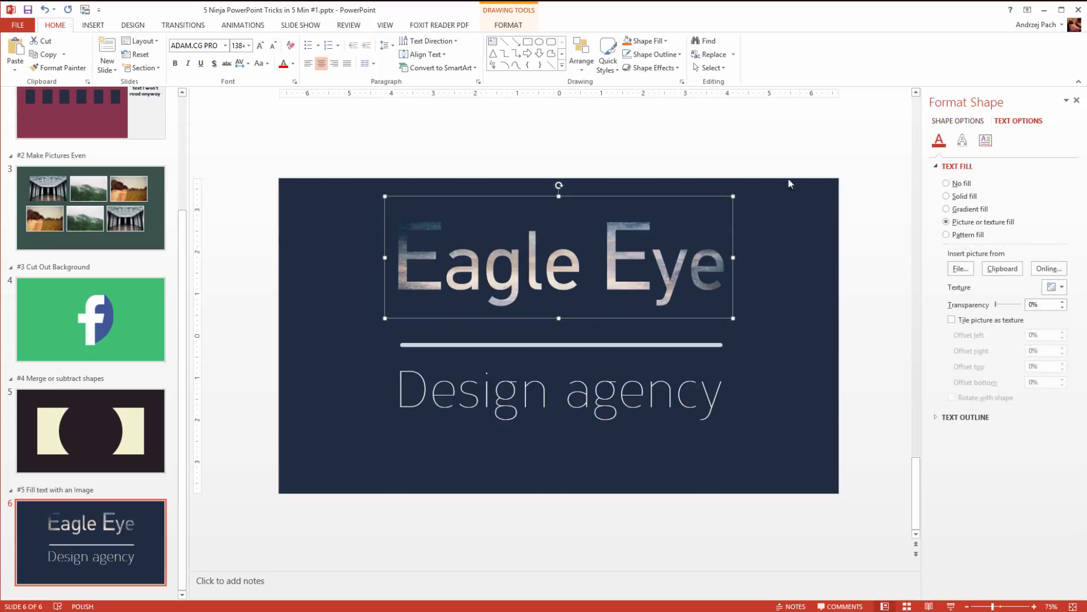
{"action": "mouse_move", "coordinate": [676, 249]}
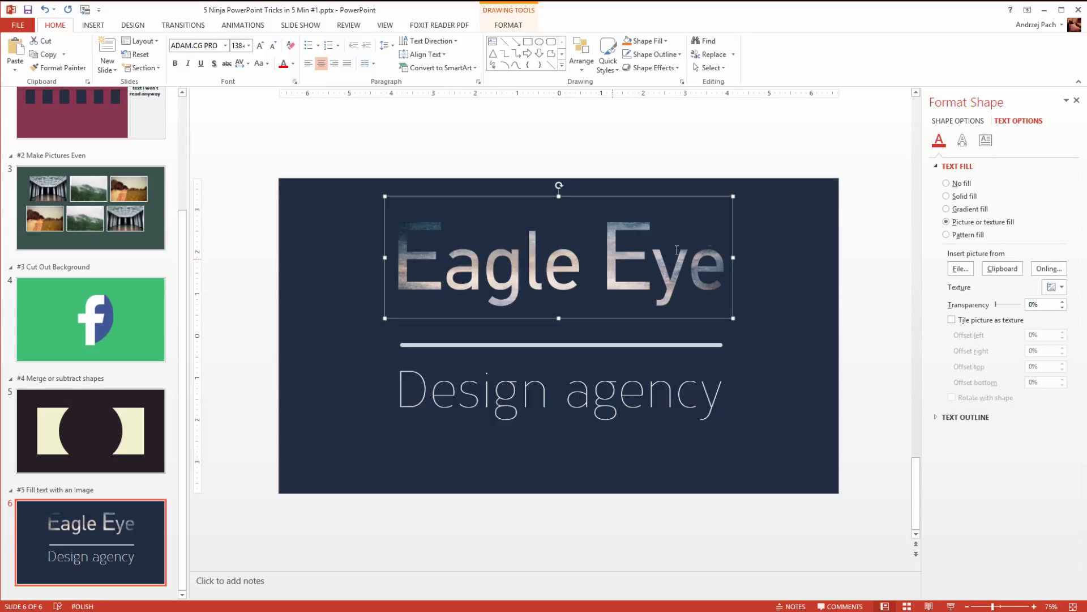
{"action": "mouse_move", "coordinate": [940, 144]}
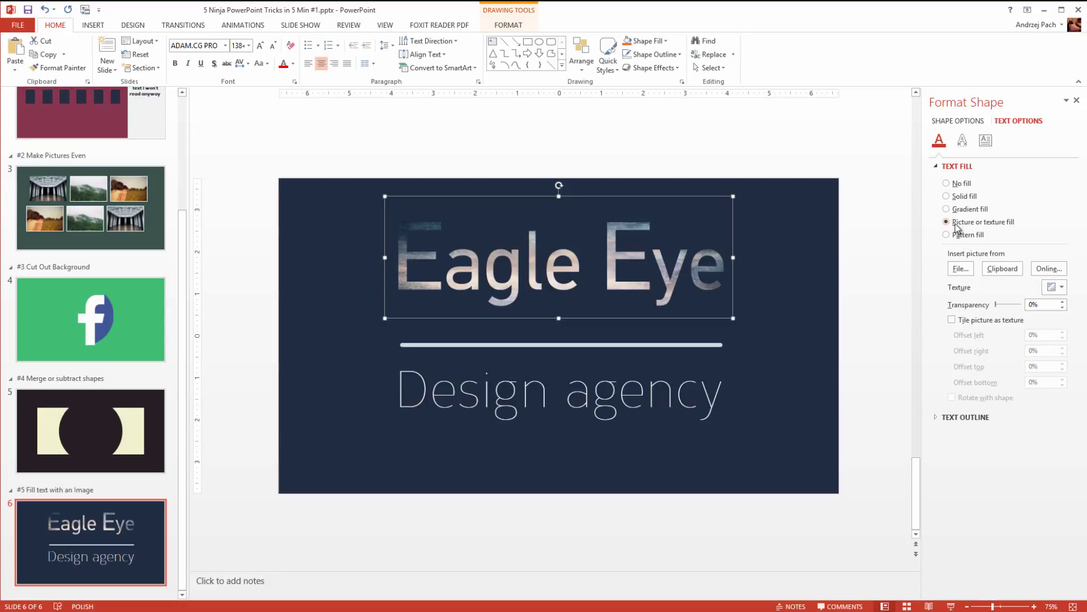
{"action": "mouse_move", "coordinate": [948, 264]}
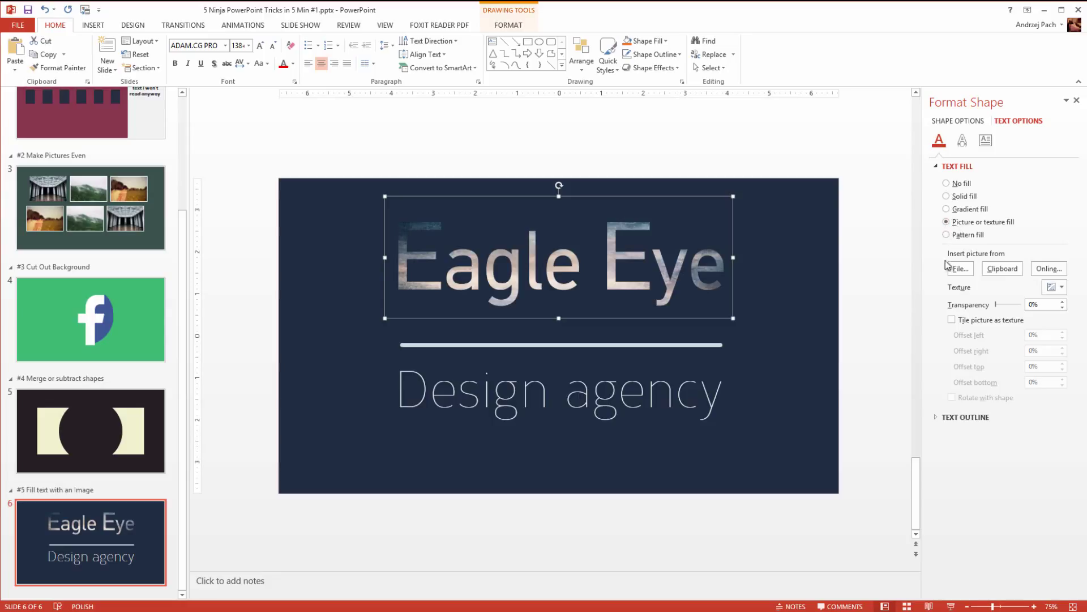
Fill the lettering with Texture 1.jpg and tile the picture as a texture.
{"action": "left_click", "coordinate": [960, 267]}
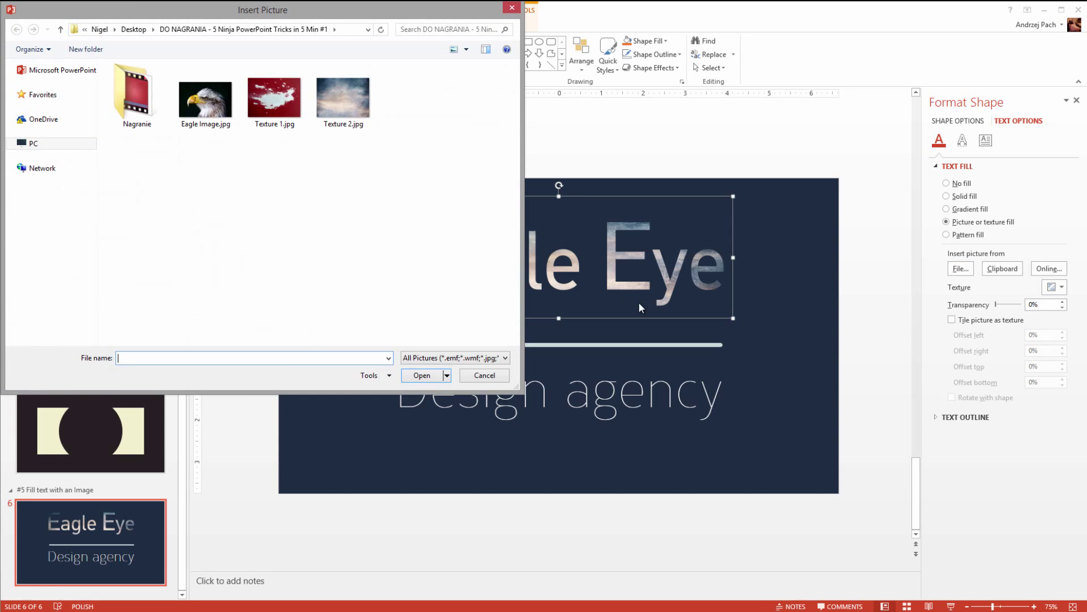
{"action": "left_click", "coordinate": [275, 97]}
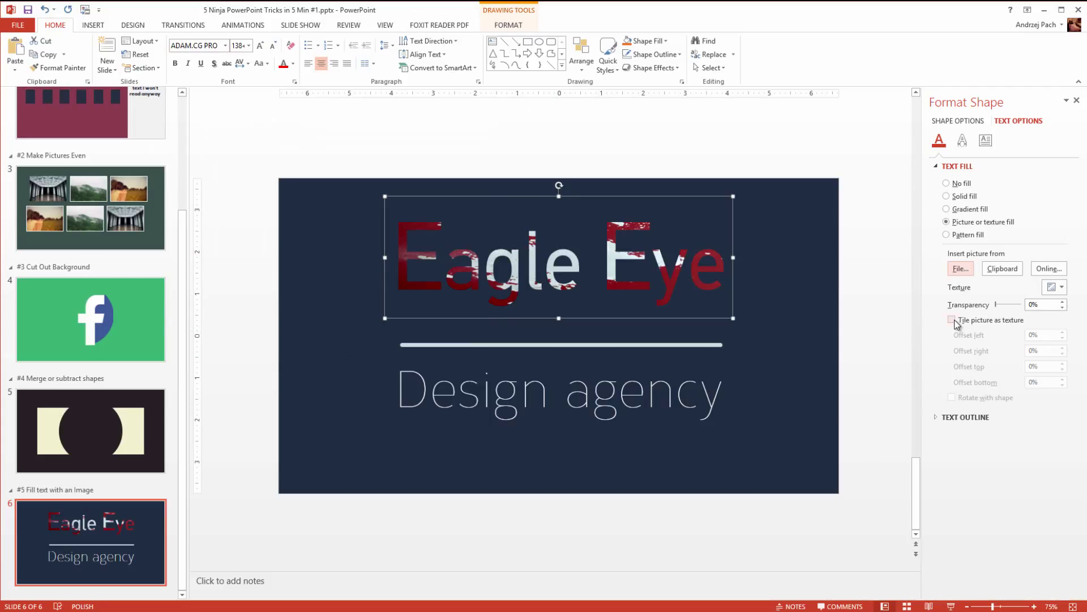
{"action": "left_click", "coordinate": [952, 320]}
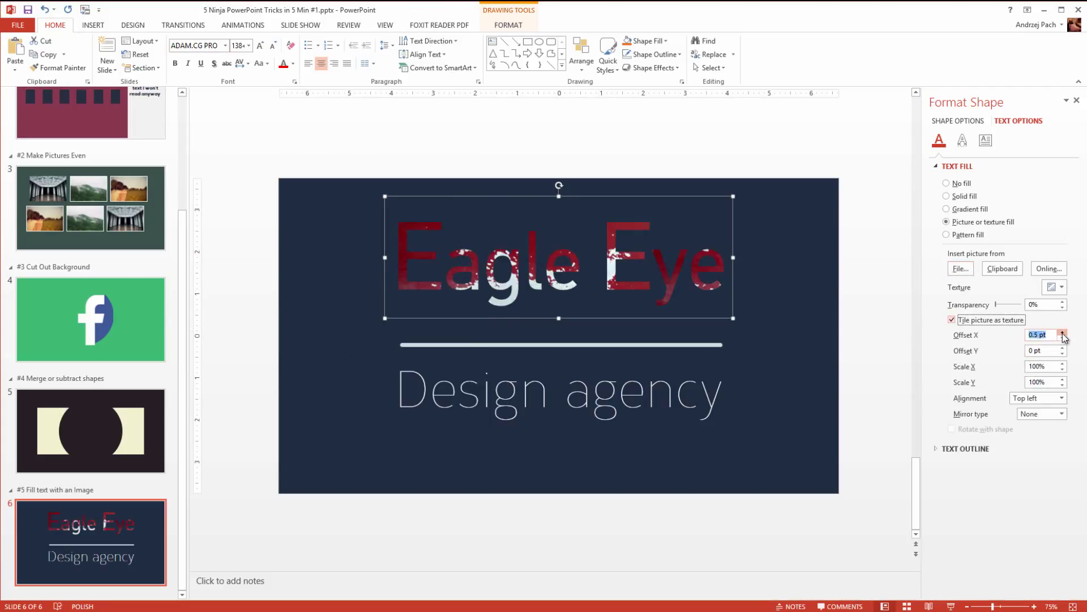